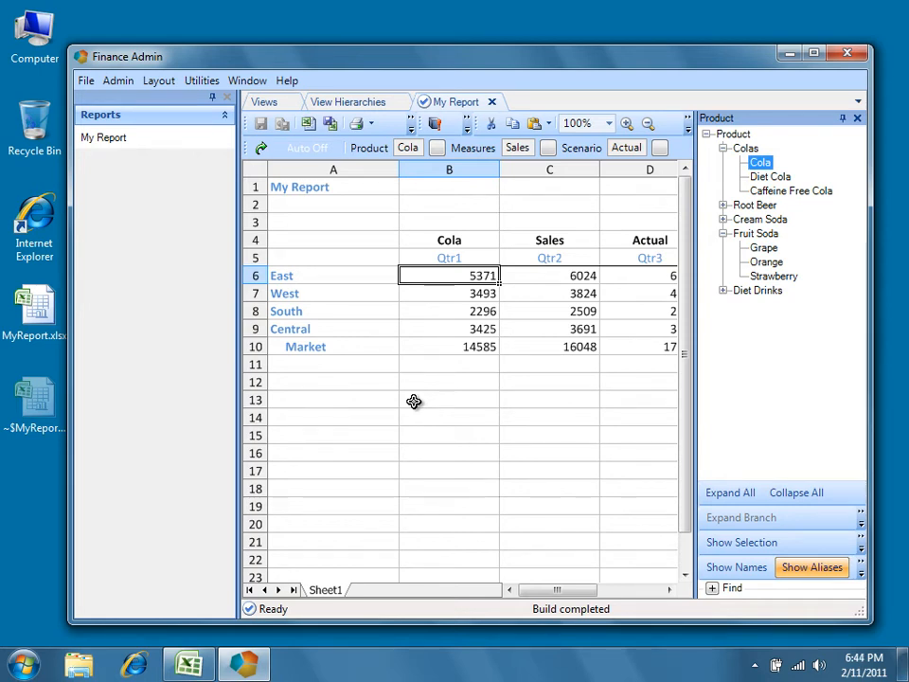
mouse_move(428, 321)
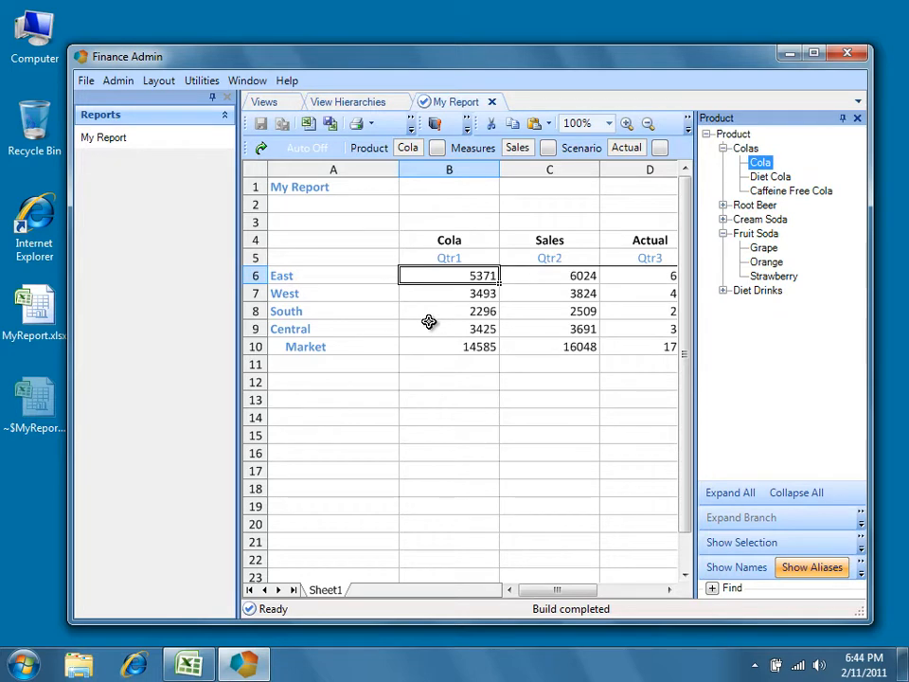
mouse_move(511, 275)
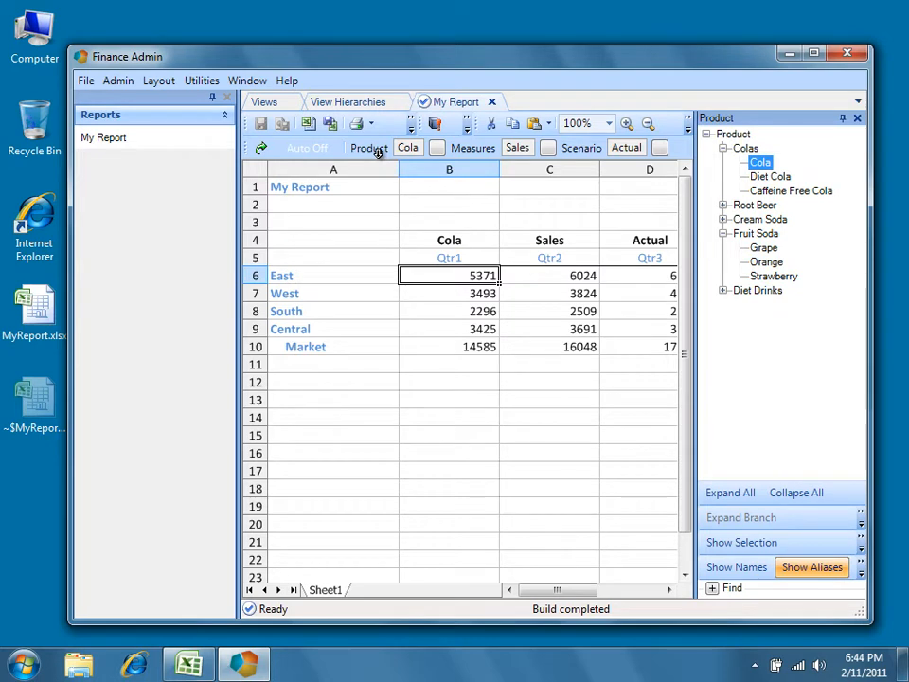
mouse_move(424, 295)
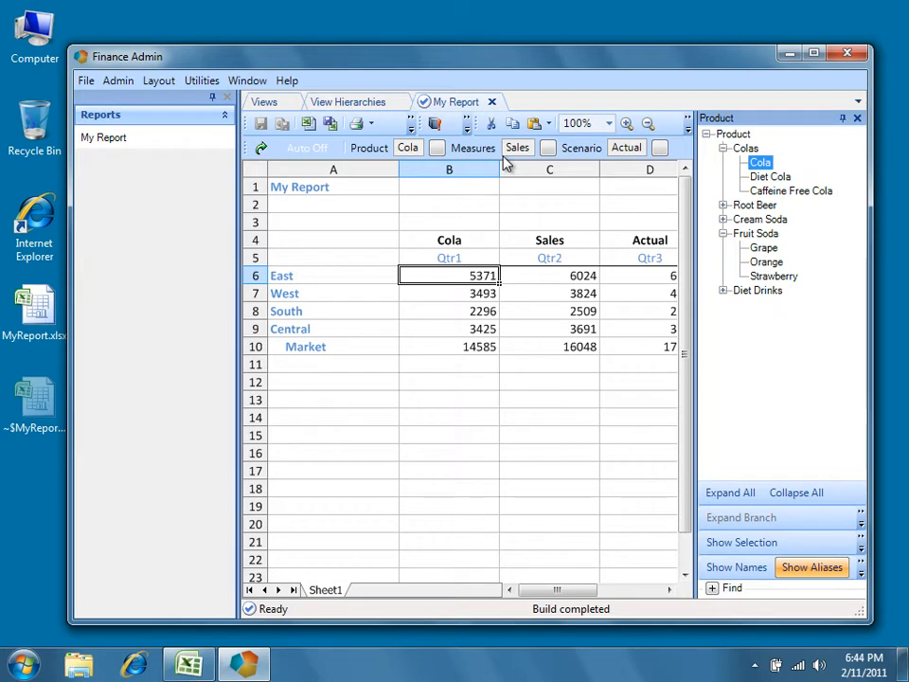
mouse_move(365, 553)
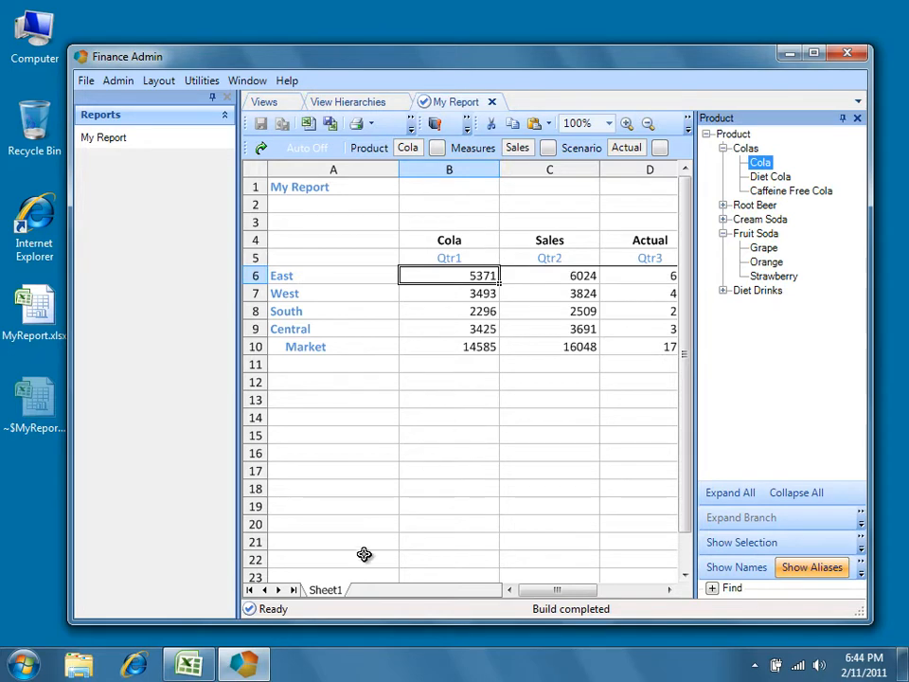
mouse_move(385, 597)
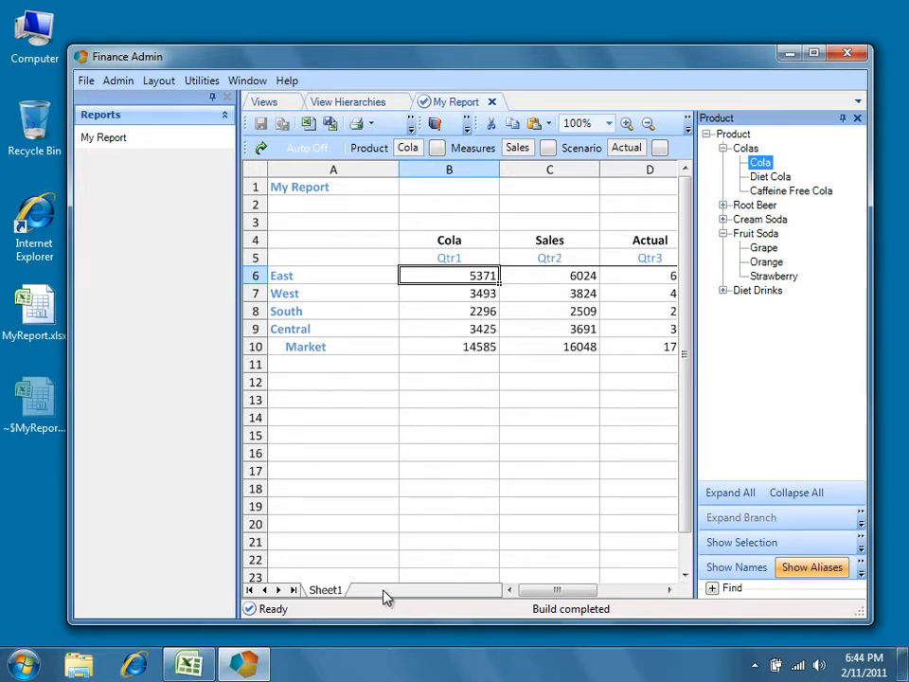
mouse_move(509, 99)
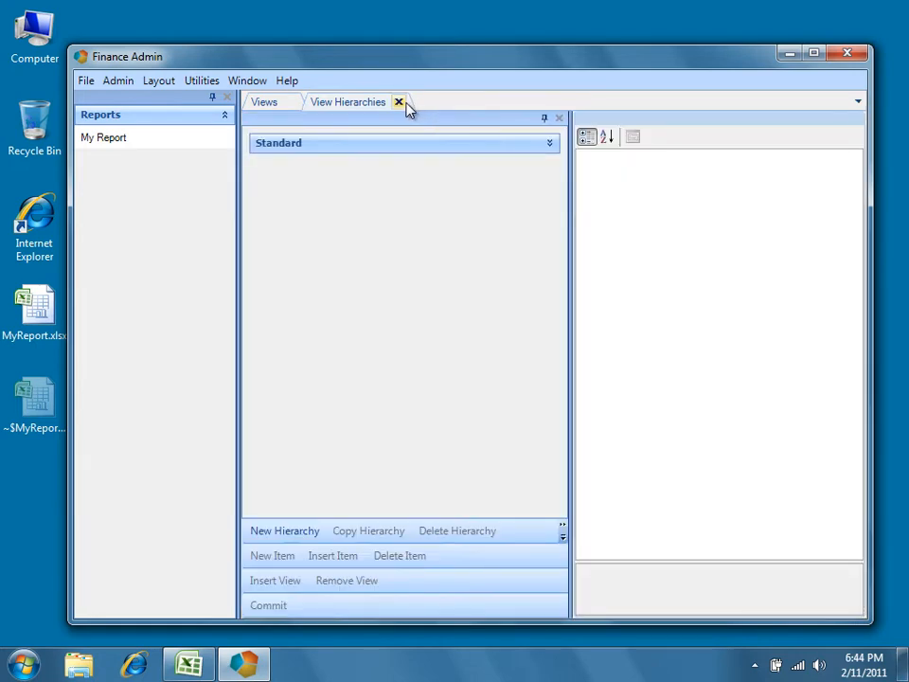
Close View Hierarchies and select My Report's CascadeDoCascade setting, currently False.
left_click(396, 102)
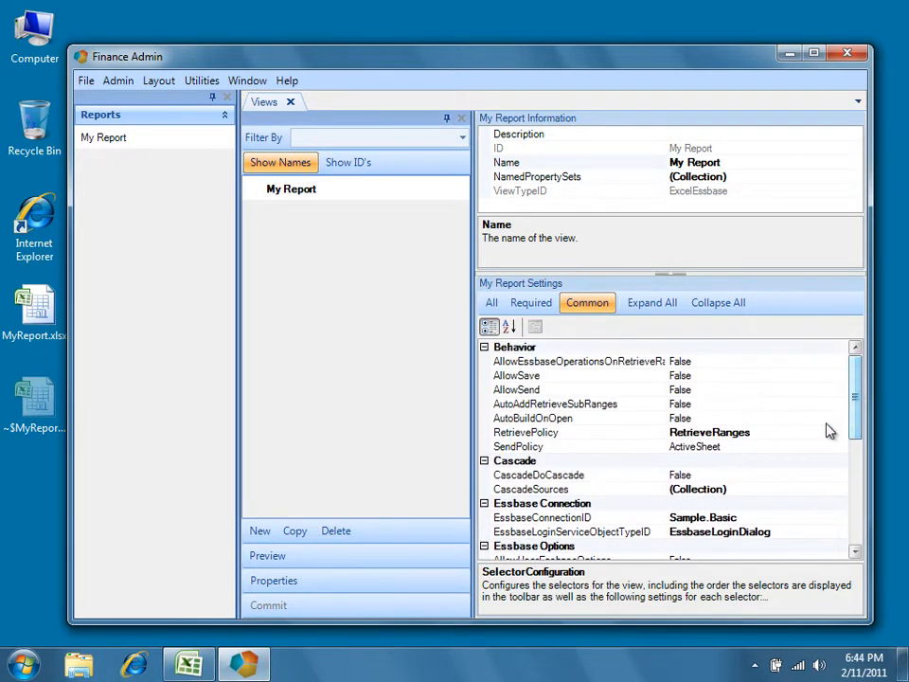
left_click(538, 474)
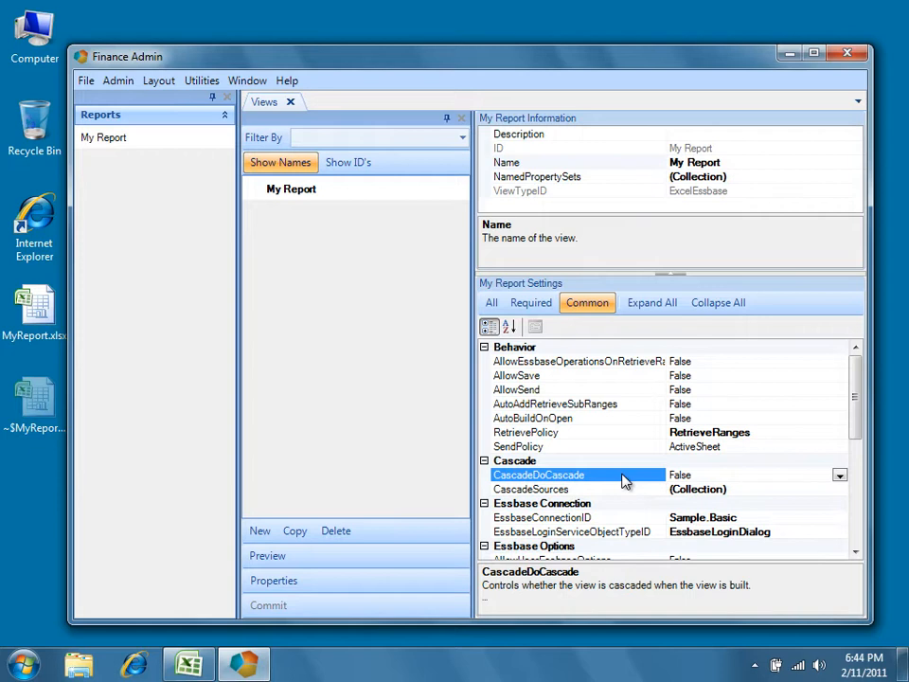
mouse_move(587, 312)
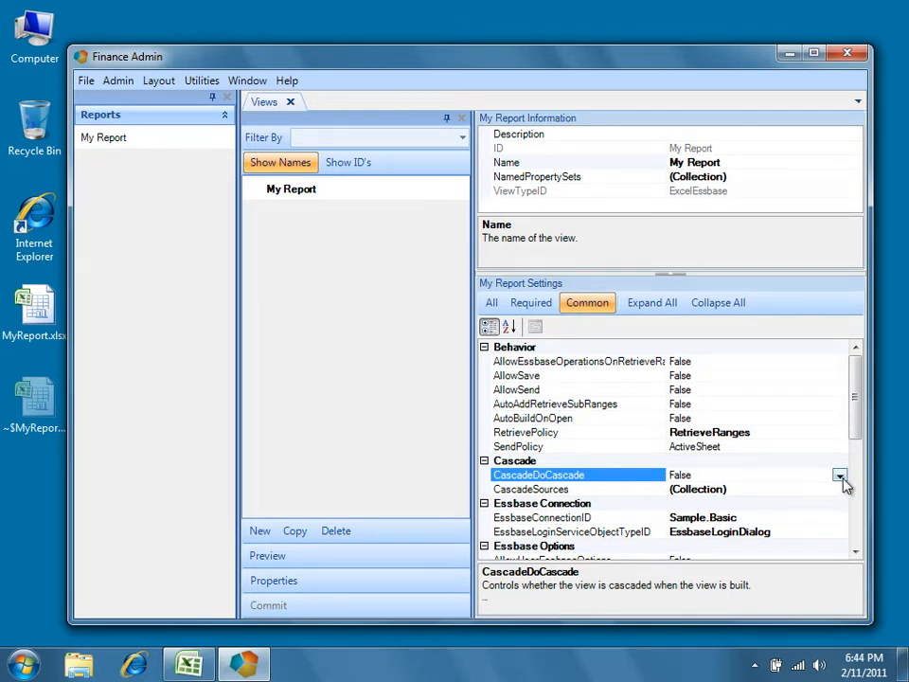
Set My Report's CascadeDoCascade setting to True.
left_click(841, 477)
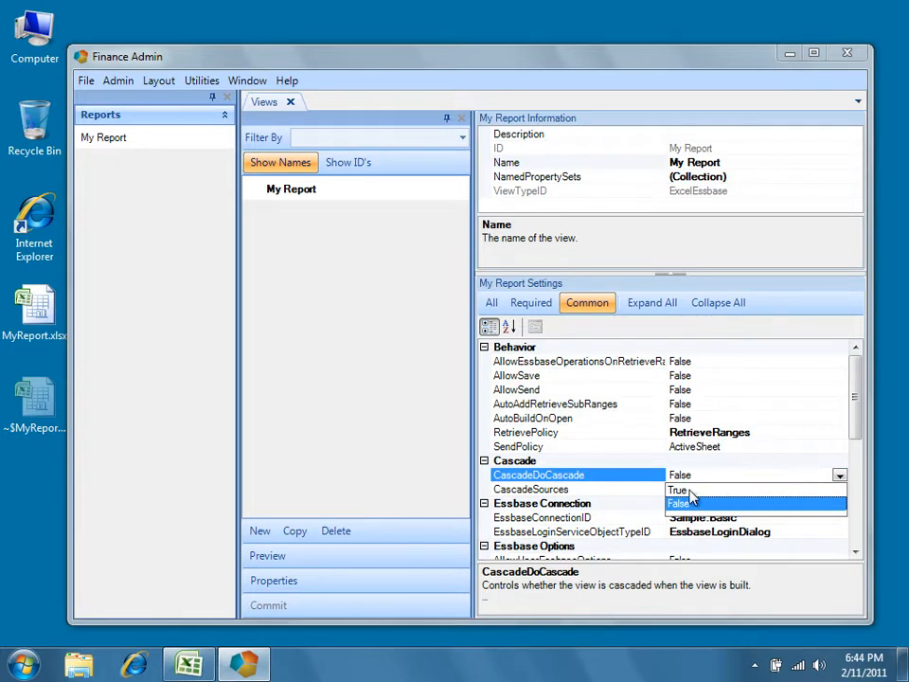
left_click(678, 489)
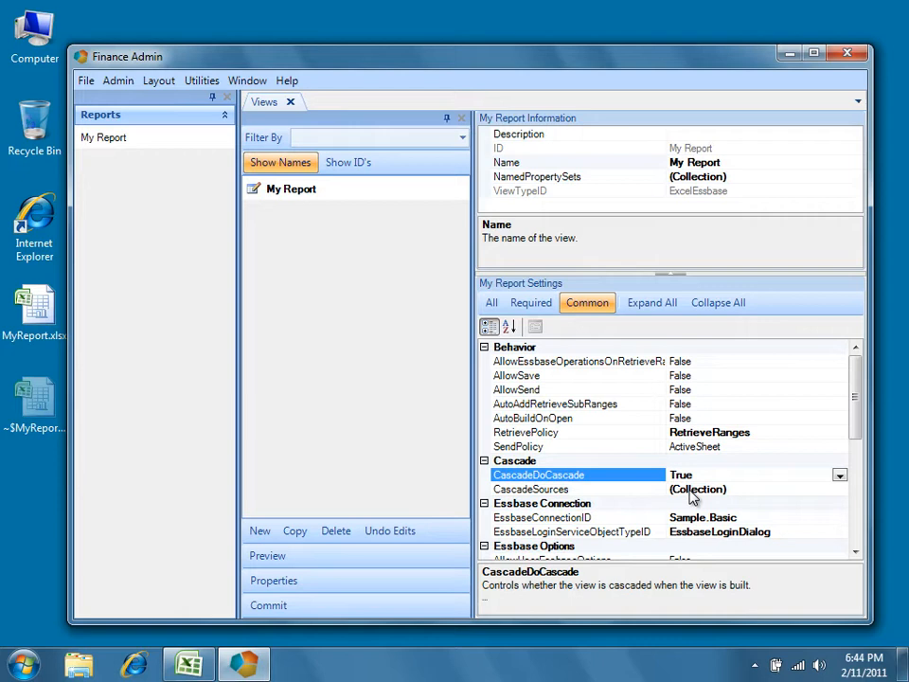
mouse_move(615, 497)
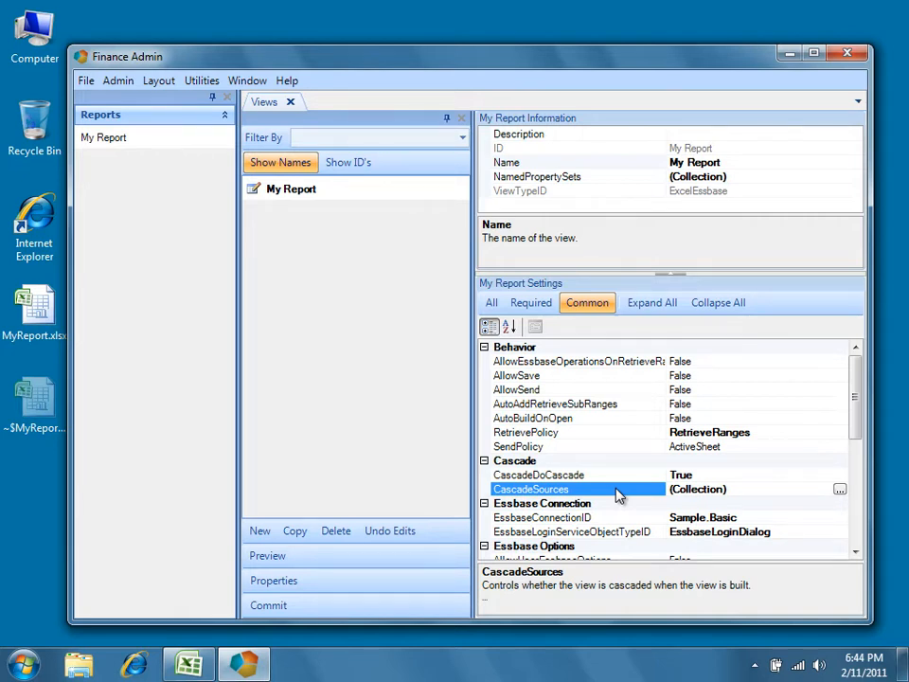
mouse_move(839, 490)
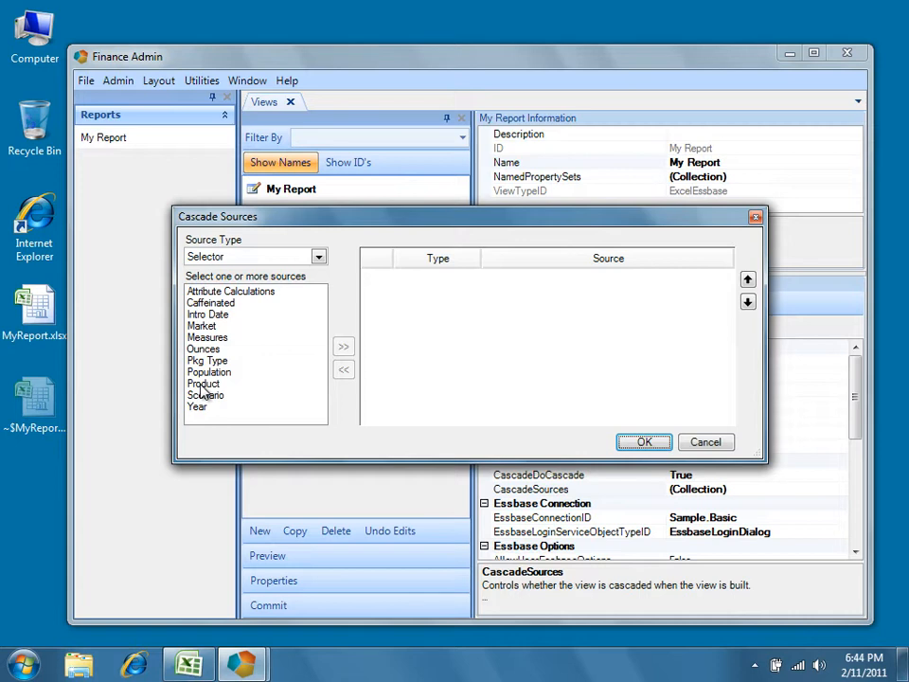
Add Product and Measures to My Report's cascade sources and confirm.
left_click(202, 383)
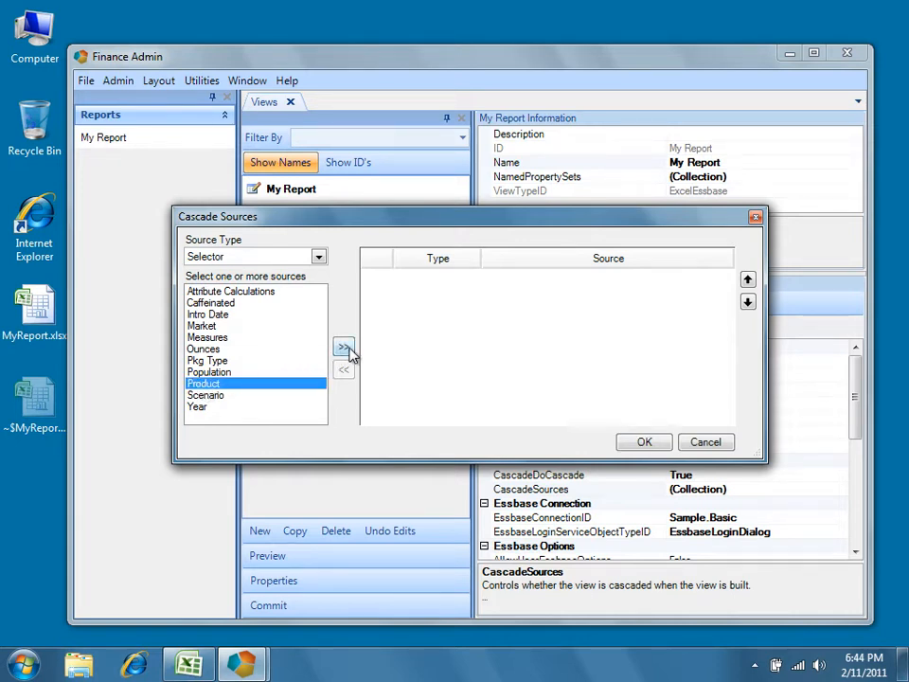
left_click(342, 347)
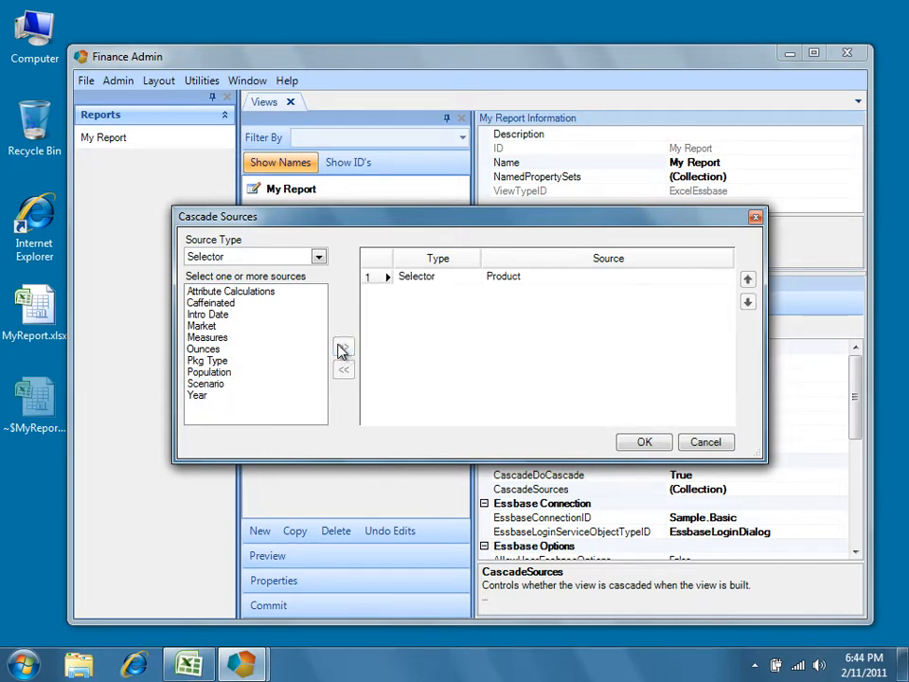
mouse_move(236, 348)
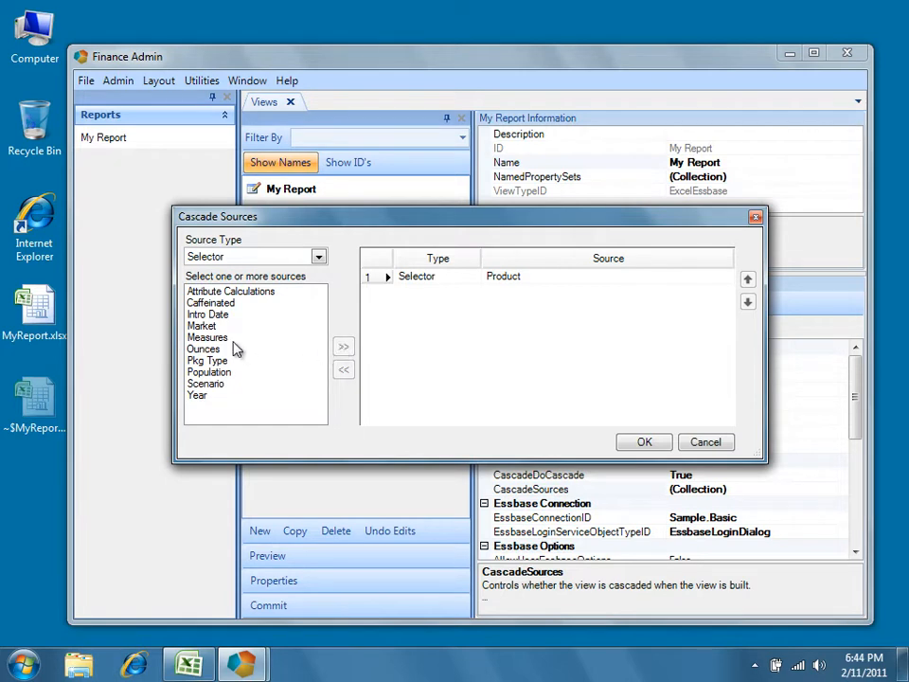
left_click(344, 345)
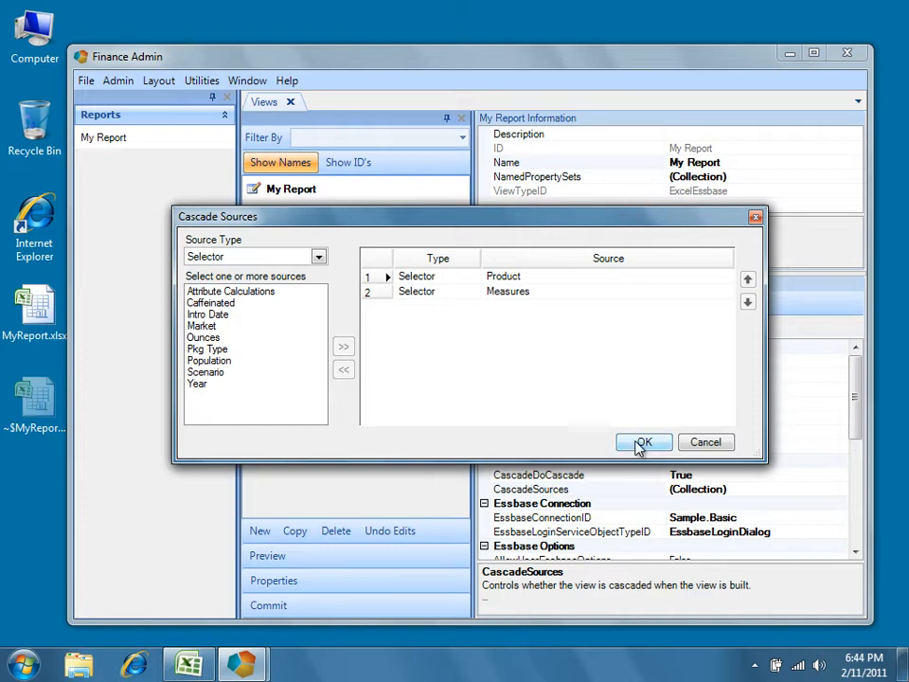
left_click(643, 442)
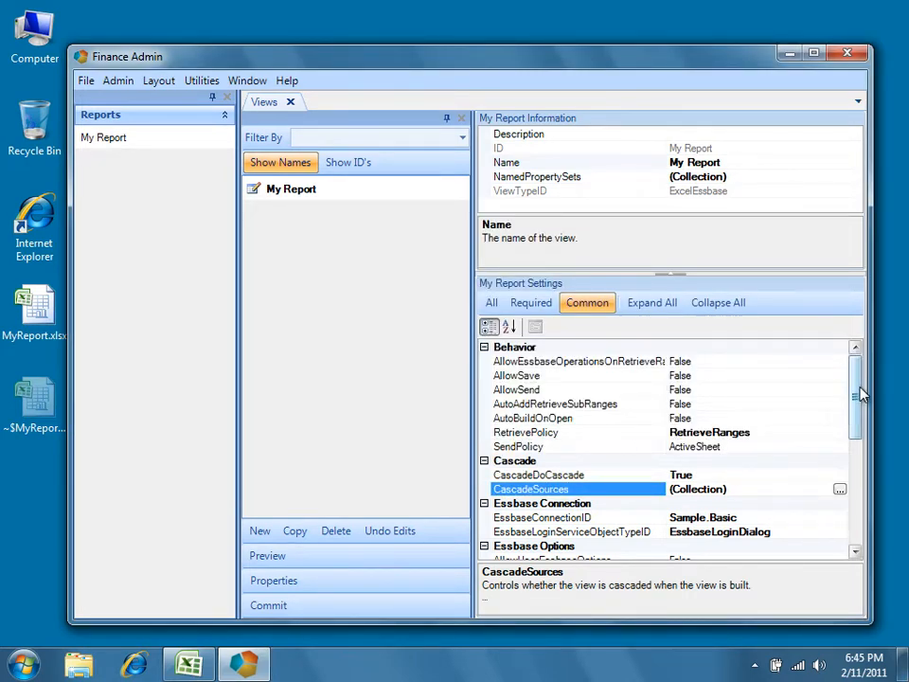
scroll("down", 3)
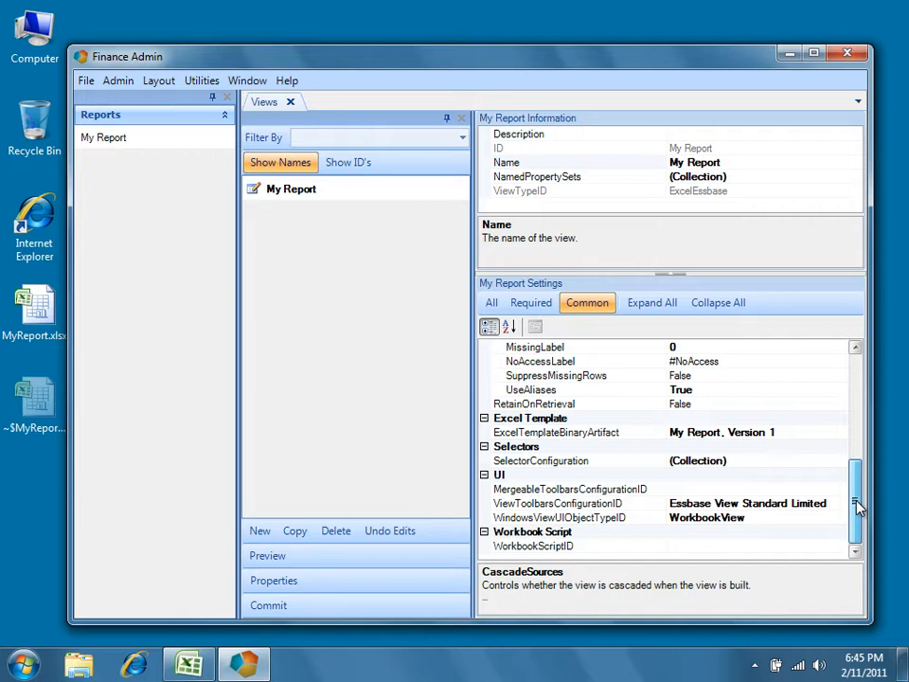
left_click(540, 460)
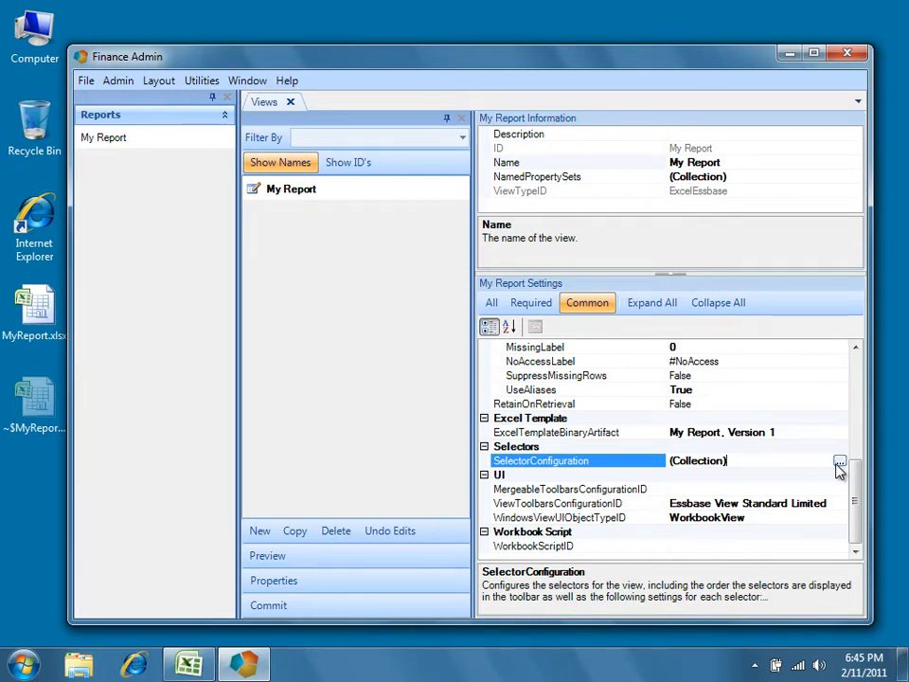
Set the Product and Measures selector policies to MultipleItems in SelectorConfiguration.
left_click(865, 458)
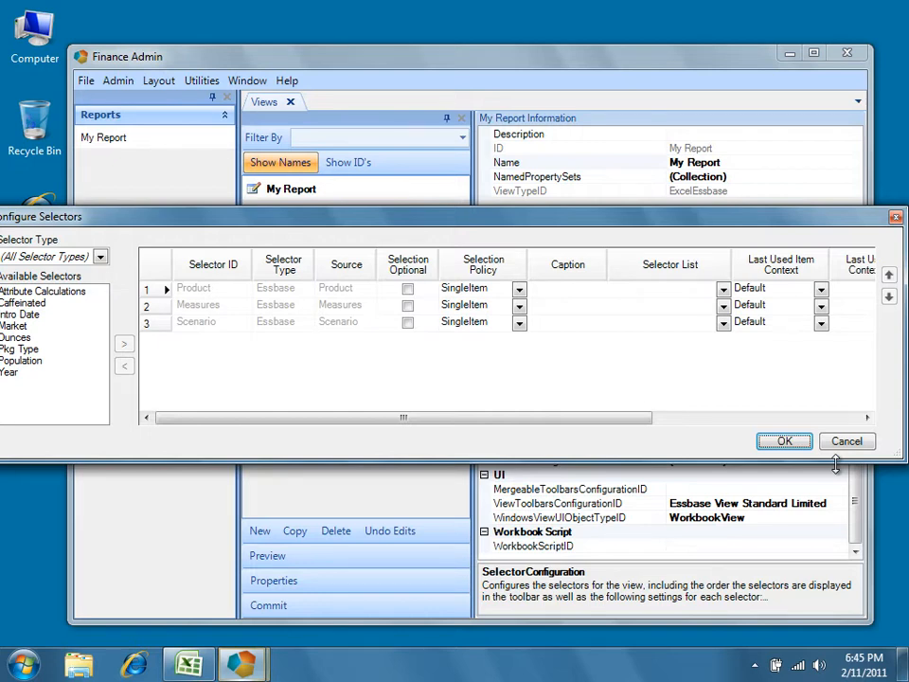
mouse_move(499, 308)
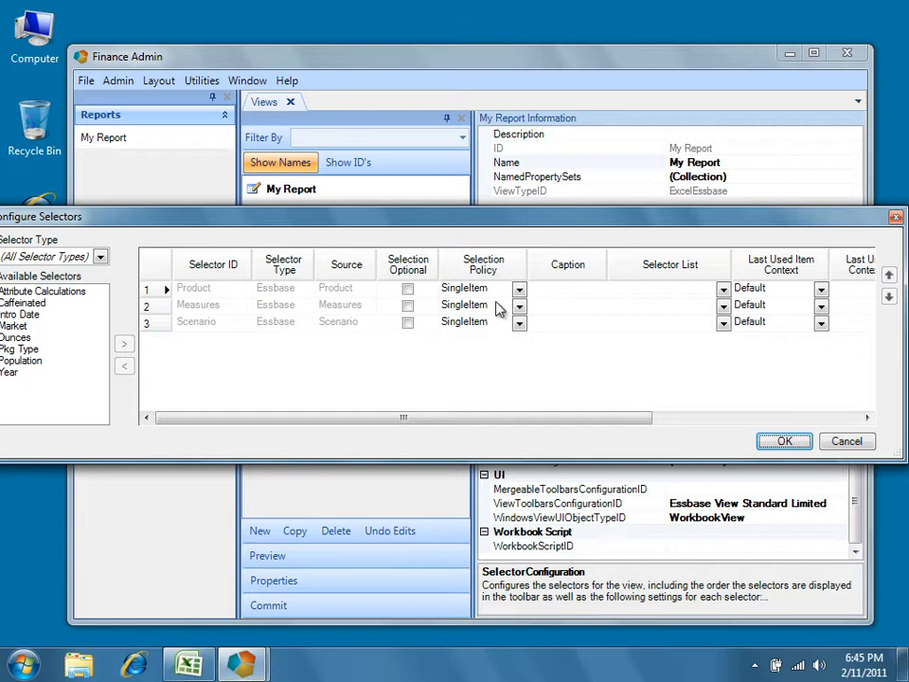
mouse_move(519, 289)
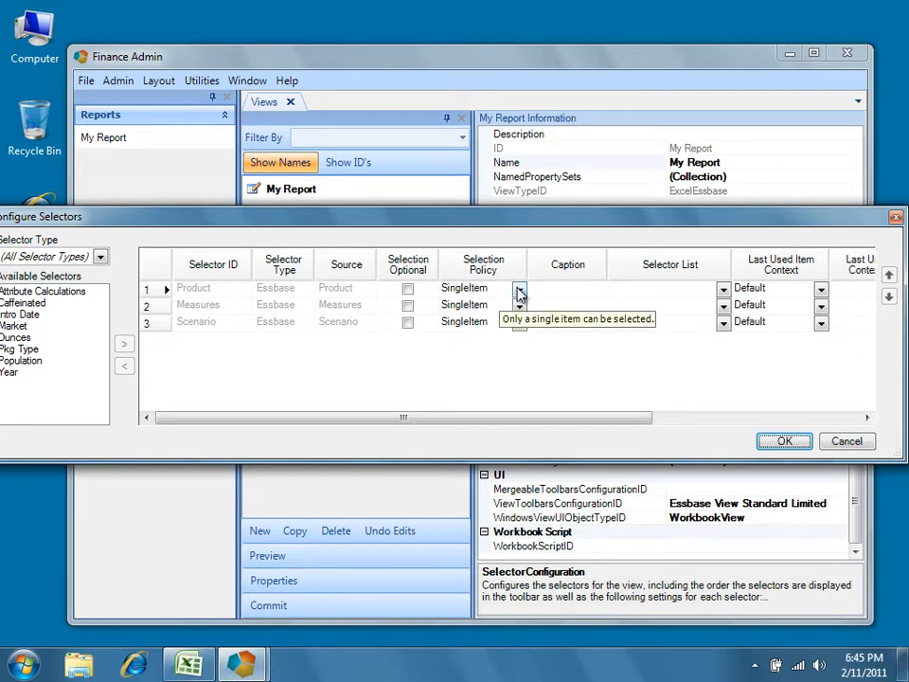
left_click(519, 289)
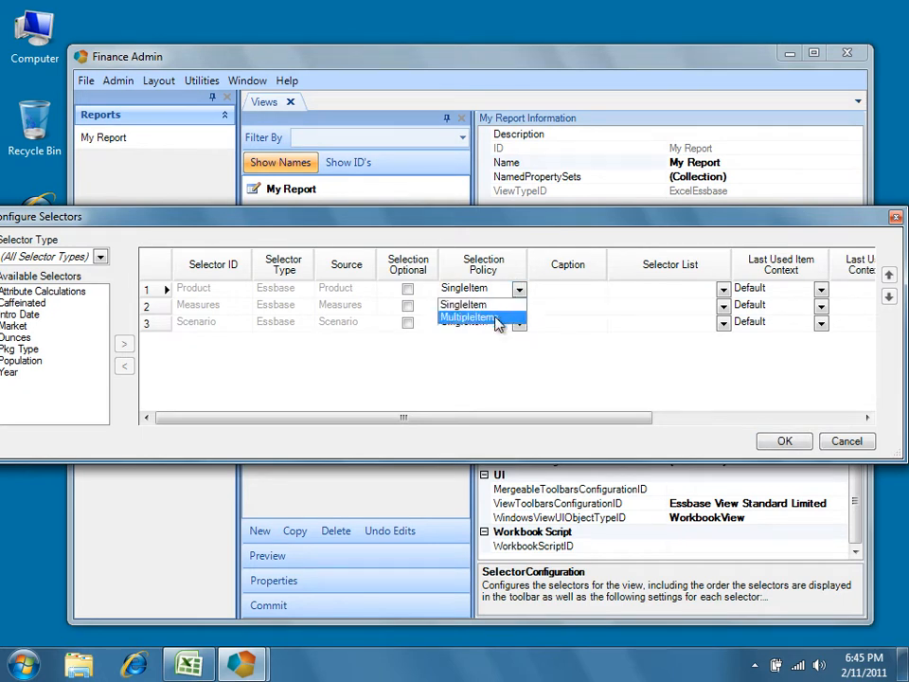
left_click(471, 315)
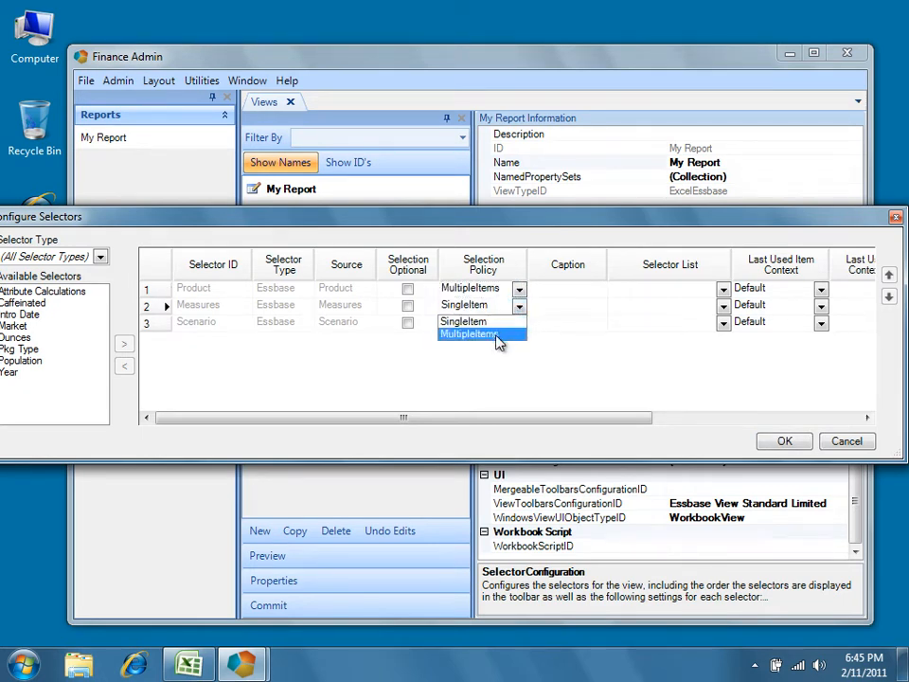
left_click(469, 334)
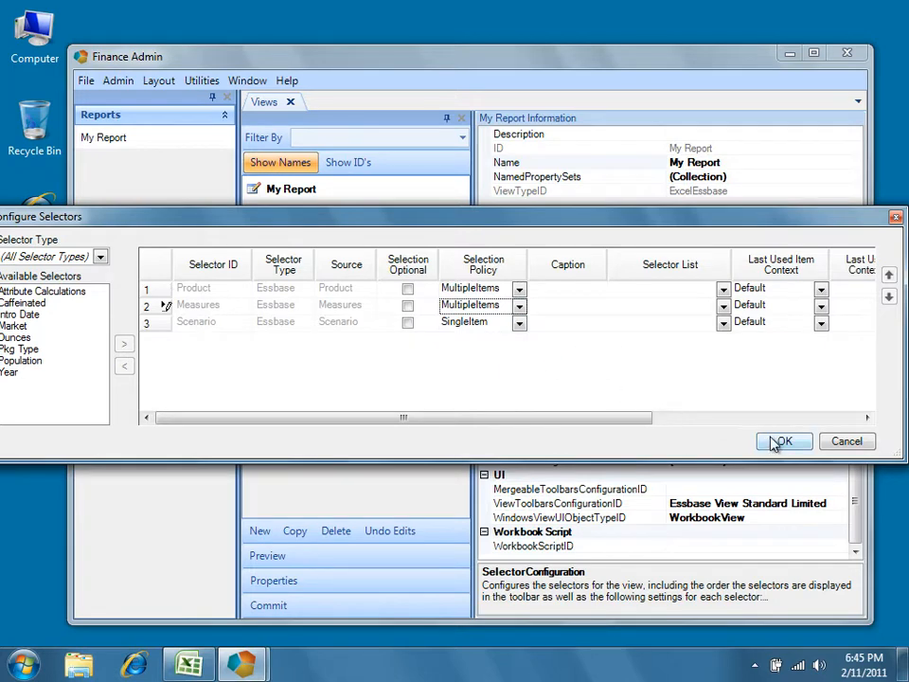
left_click(783, 441)
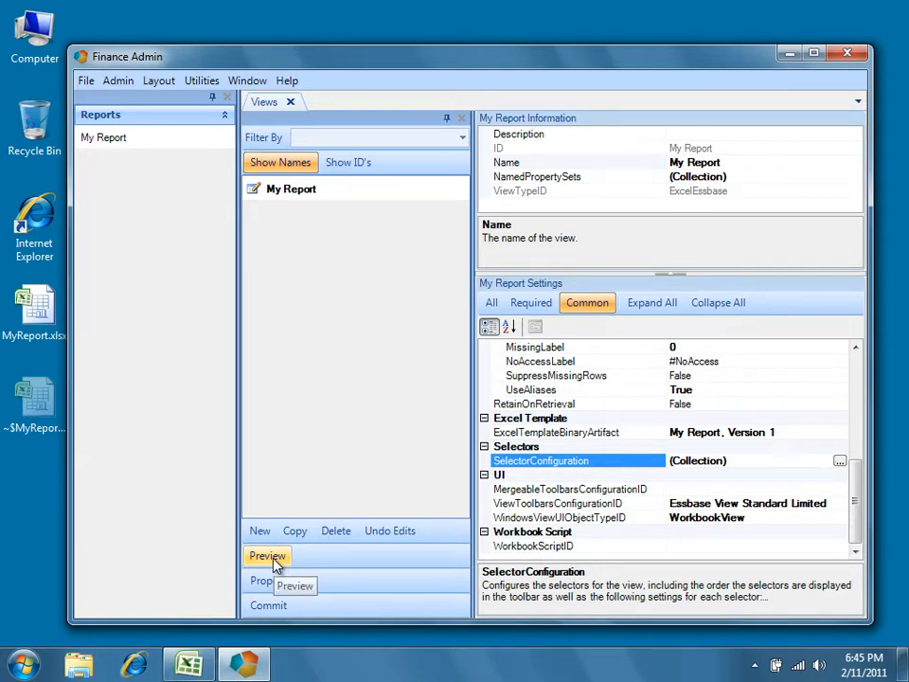
Open My Report and add Grape to the products and COGS to the measures.
left_click(267, 556)
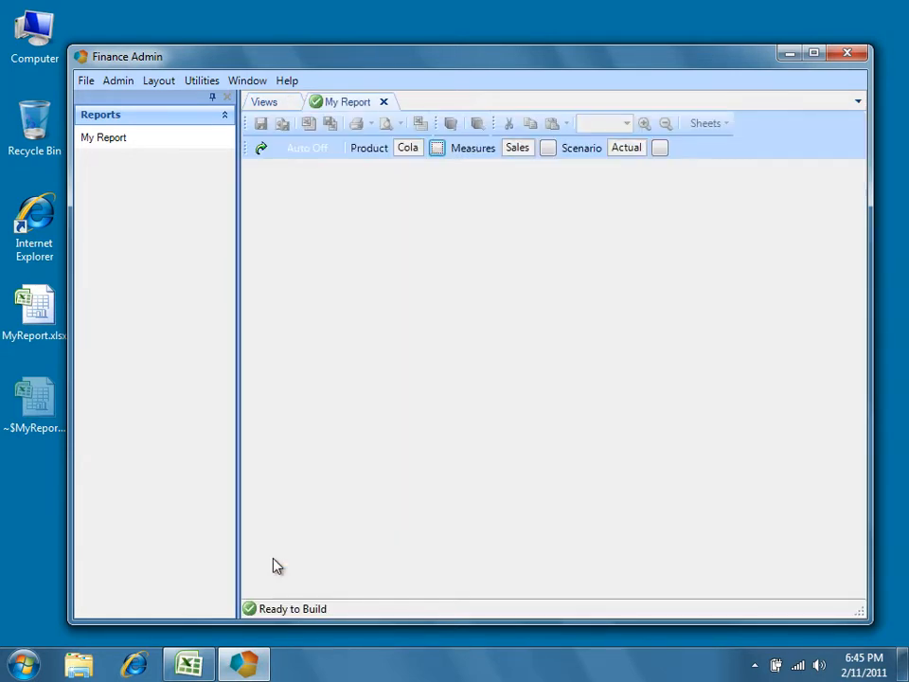
mouse_move(398, 161)
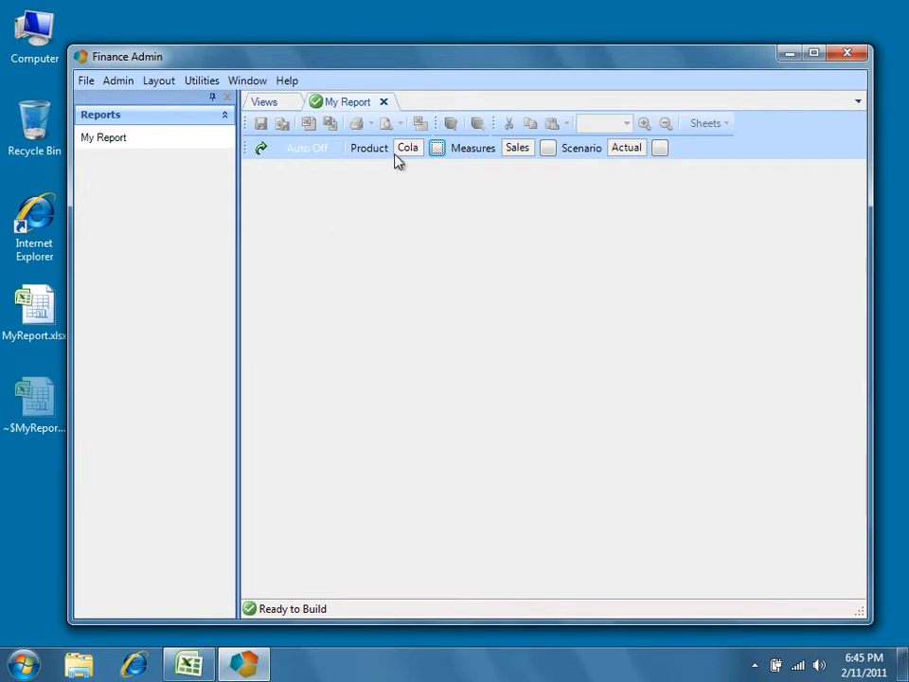
left_click(435, 148)
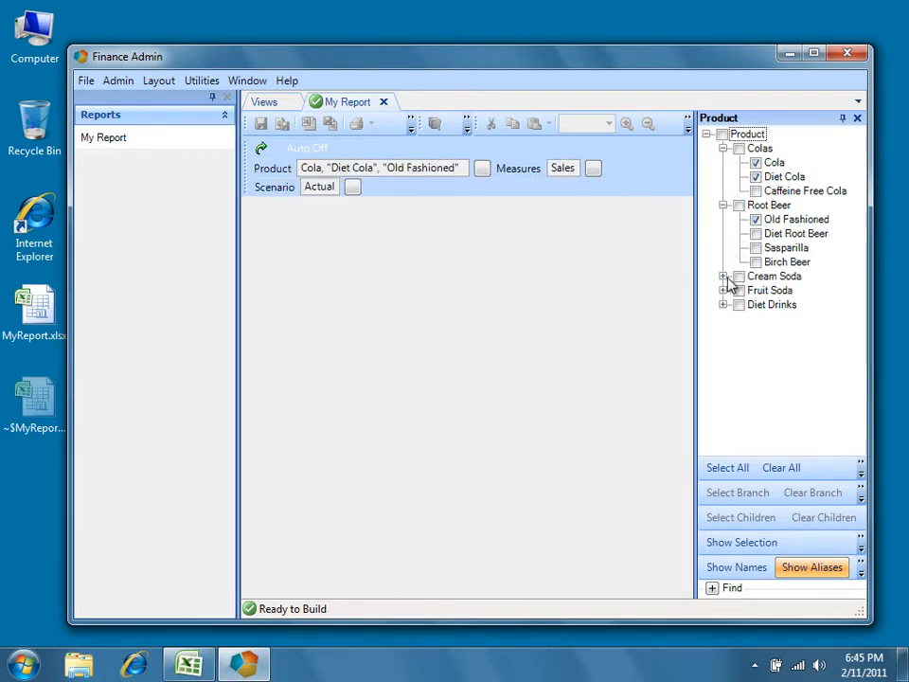
left_click(756, 304)
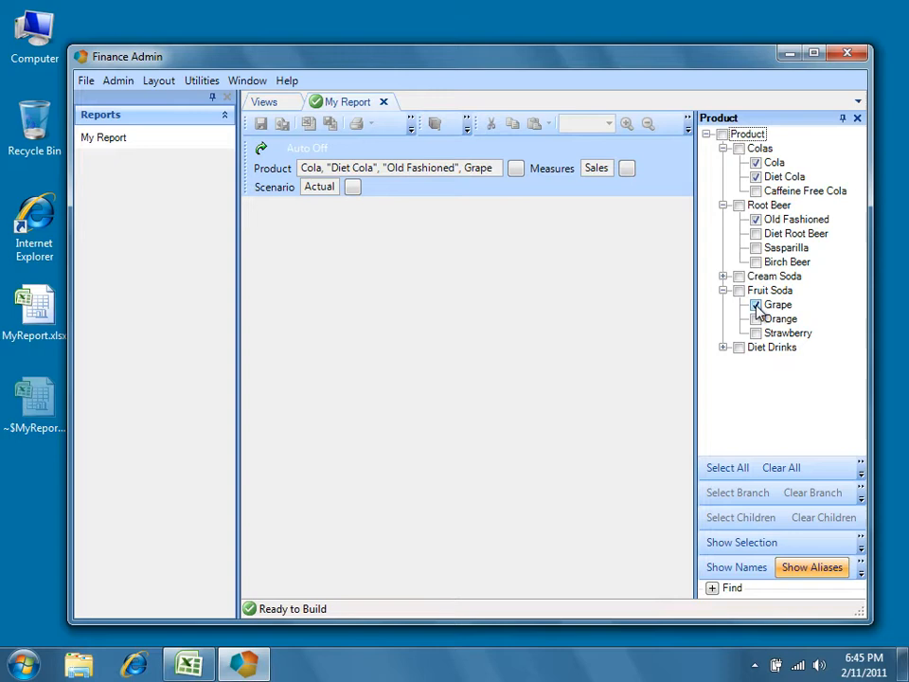
left_click(625, 167)
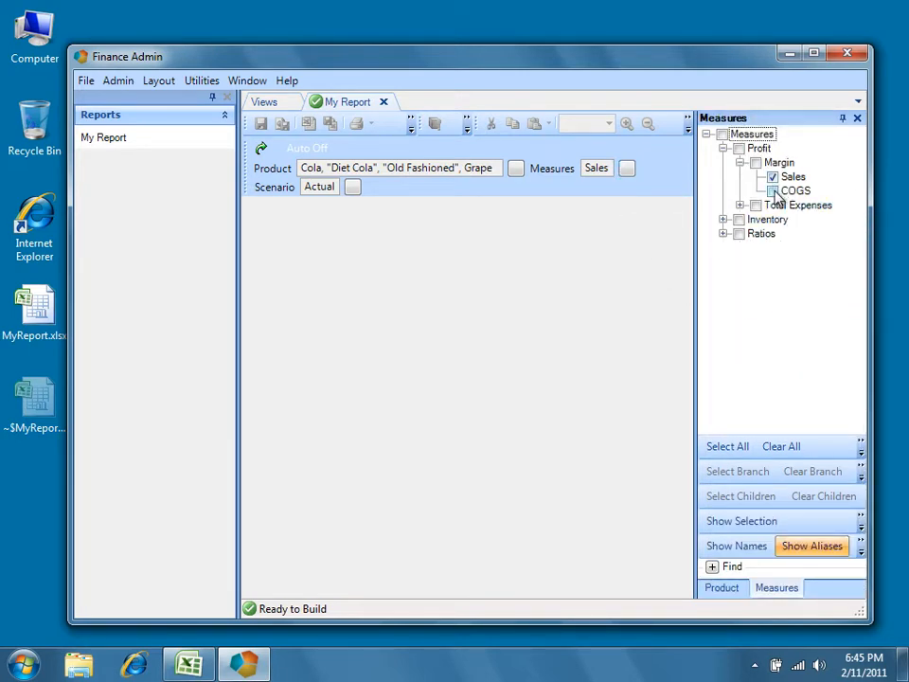
left_click(769, 190)
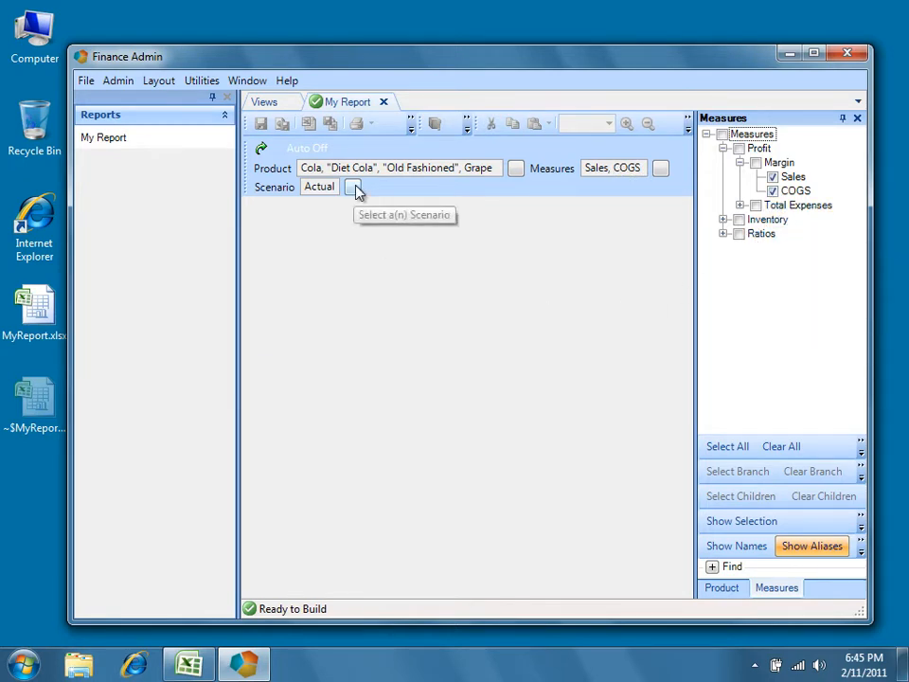
Open the Scenario member list, leaving Actual as the chosen scenario.
left_click(354, 186)
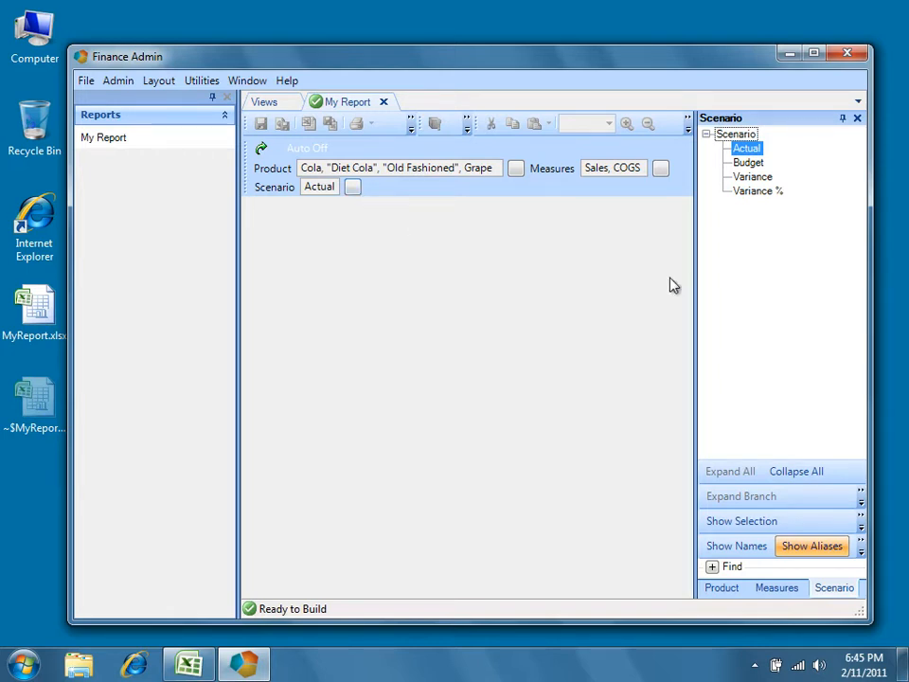
mouse_move(751, 163)
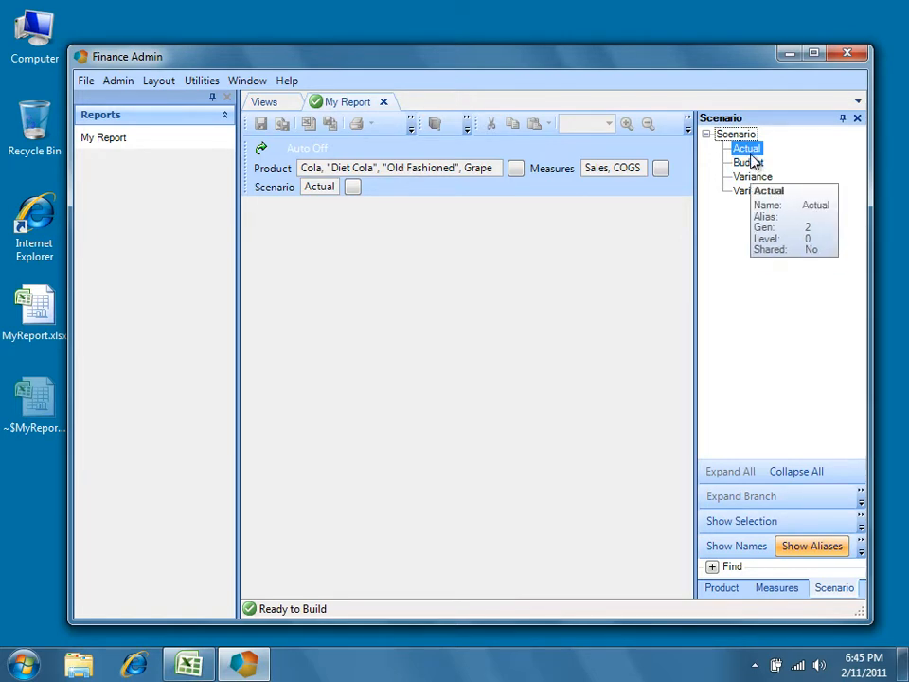
mouse_move(294, 204)
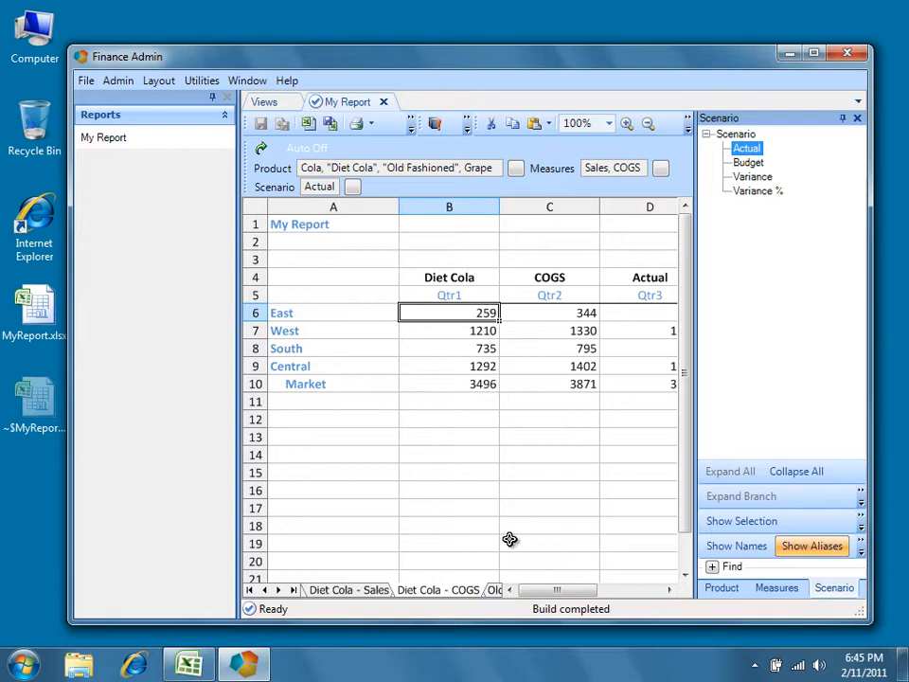
mouse_move(306, 123)
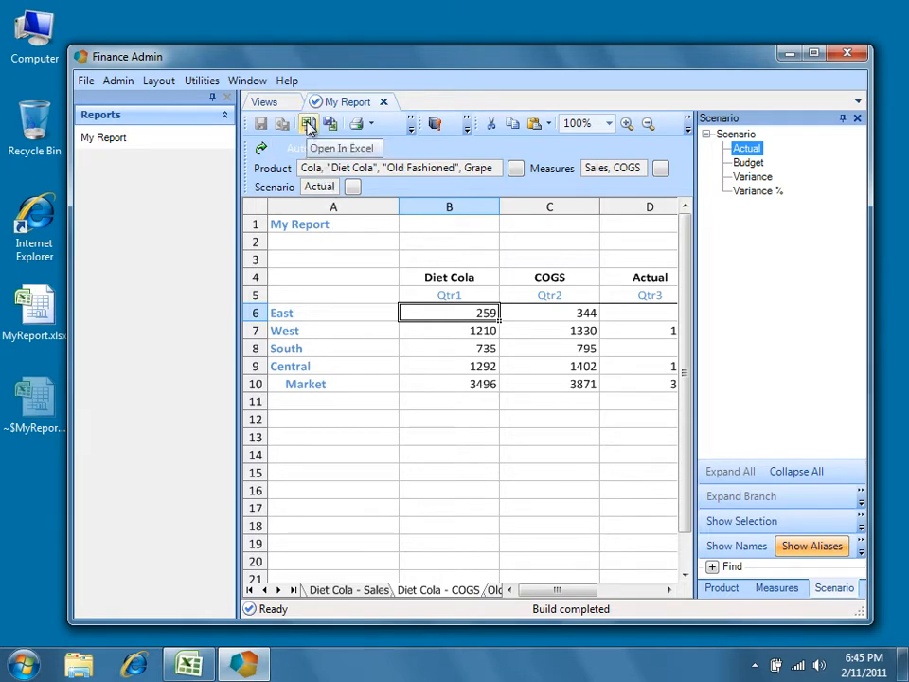
Open the built report in Excel and view the Diet Cola - Sales and Cola - COGS sheets.
left_click(308, 124)
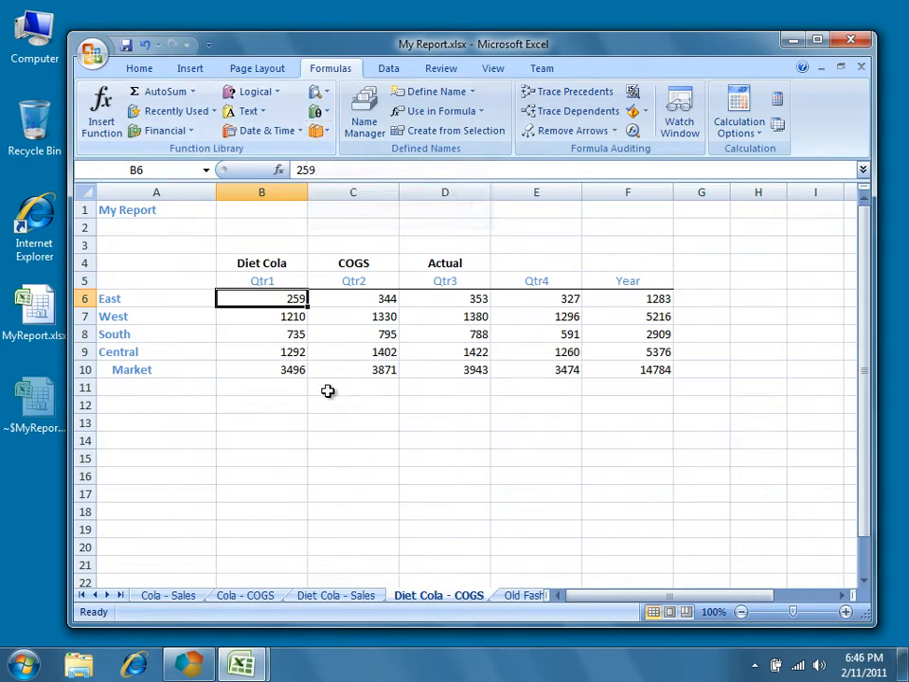
left_click(335, 594)
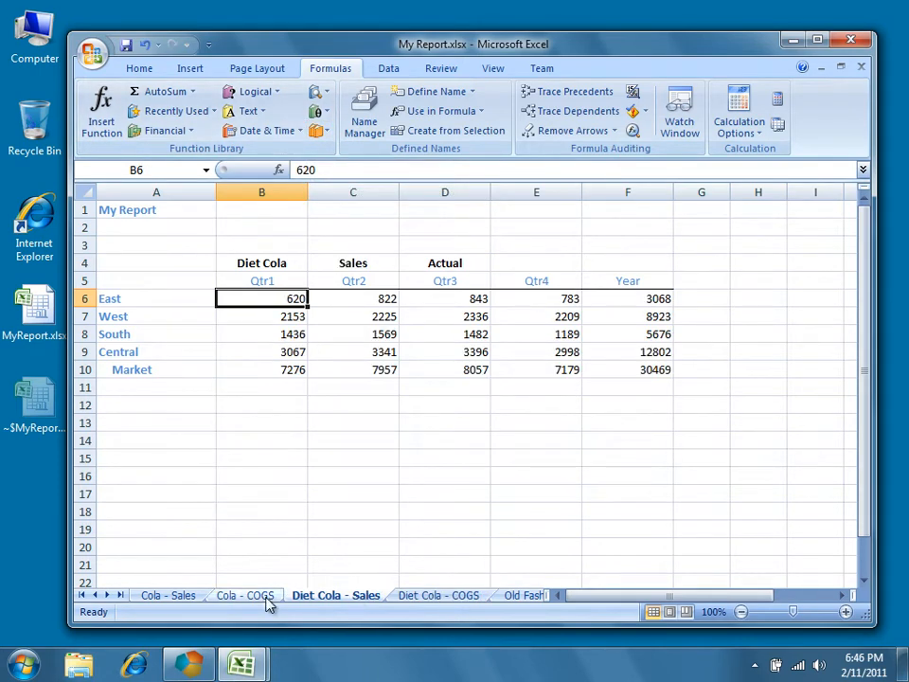
left_click(167, 594)
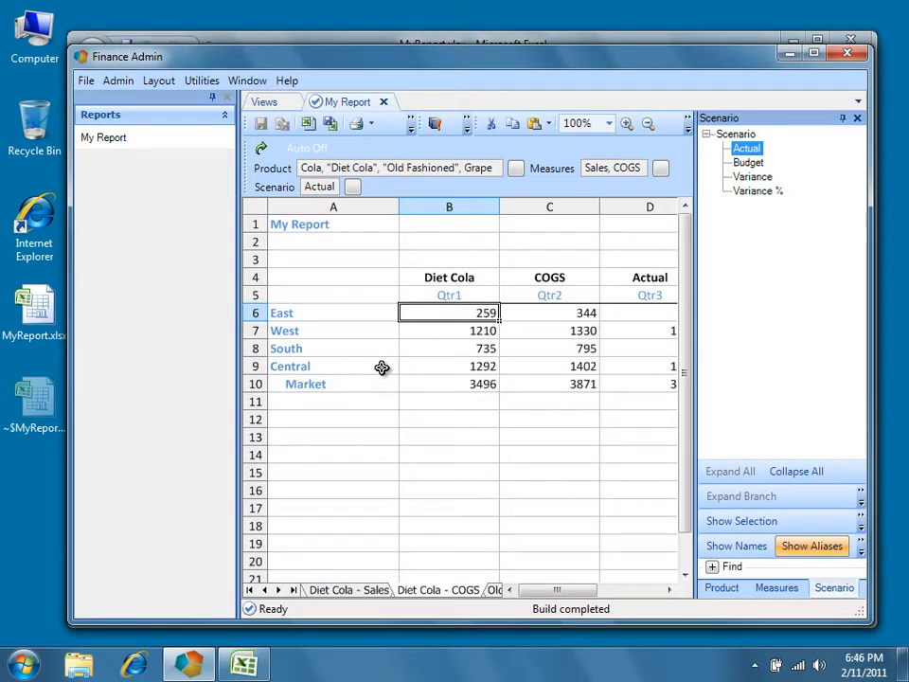
mouse_move(318, 186)
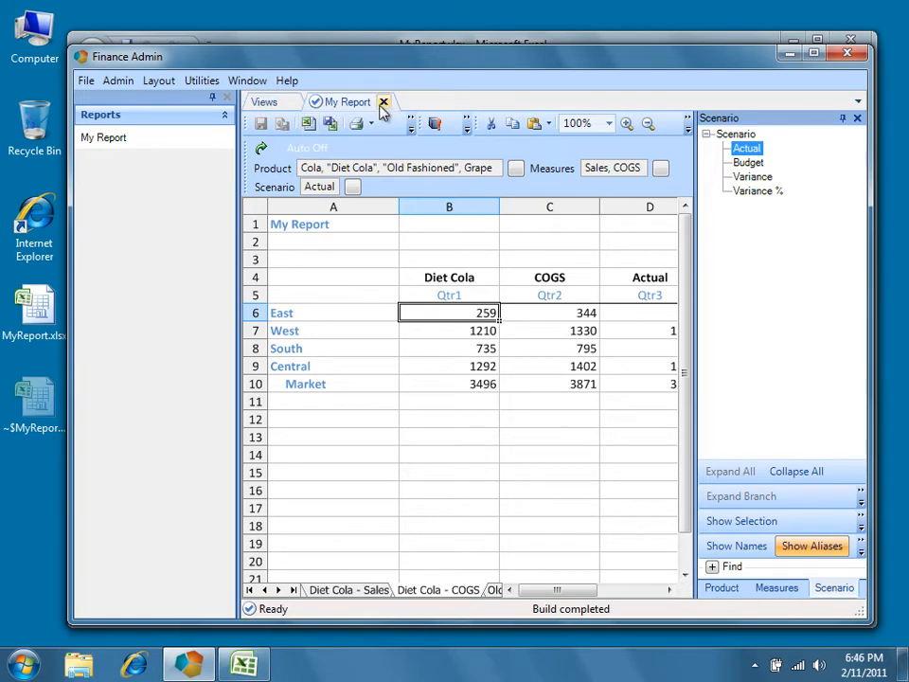
Close the built report, commit My Report's view changes, and reopen the view.
left_click(386, 101)
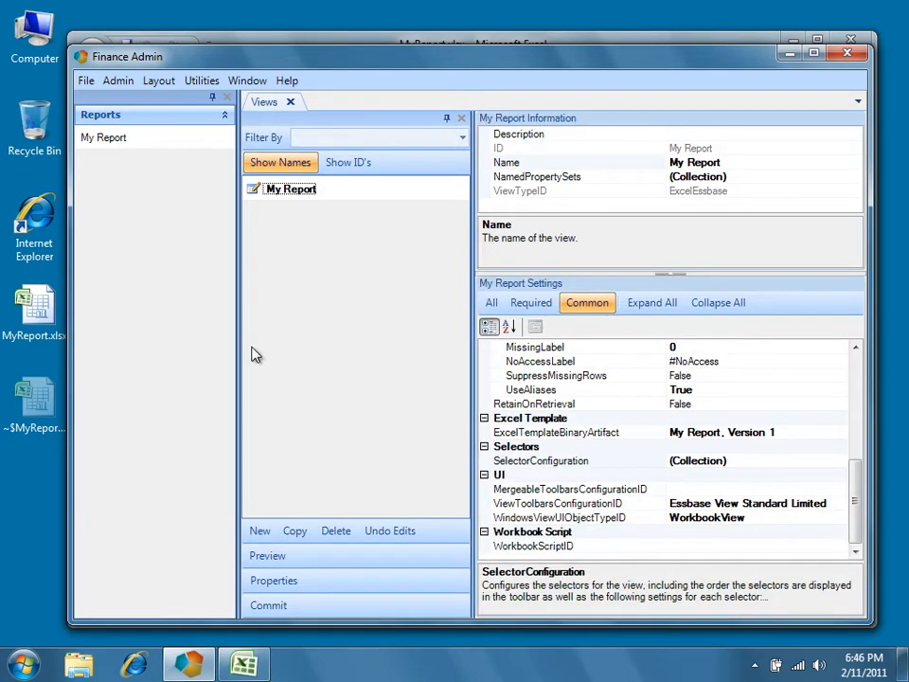
left_click(268, 605)
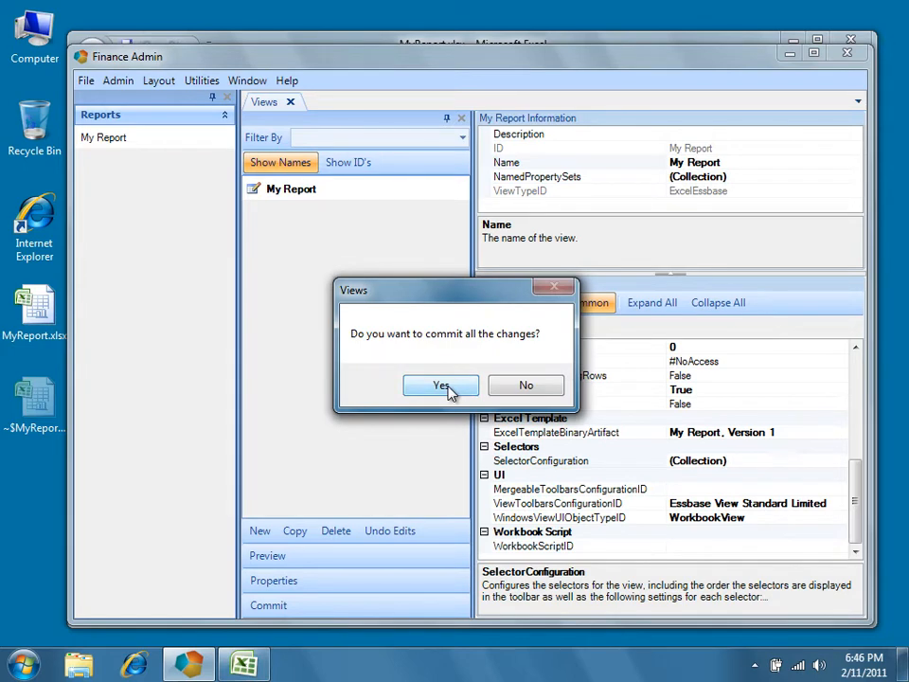
left_click(441, 384)
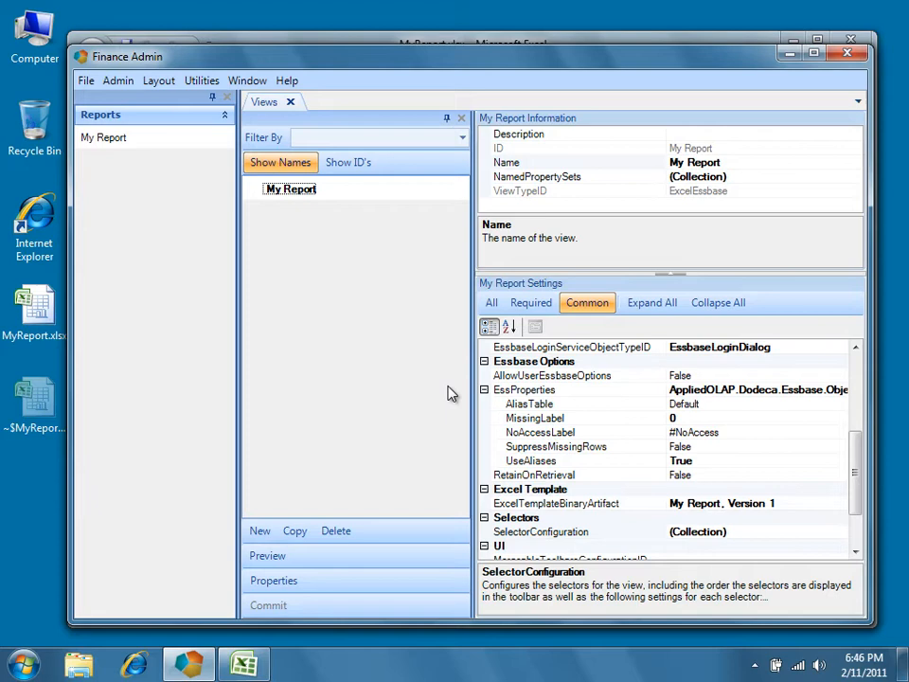
left_click(103, 137)
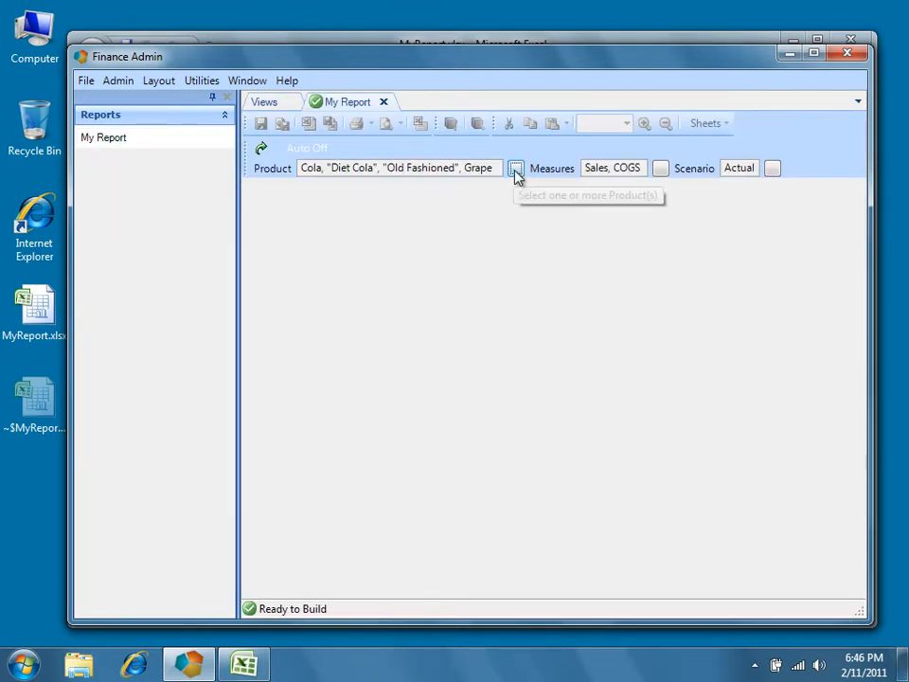
Review the chosen products and build My Report again.
left_click(515, 168)
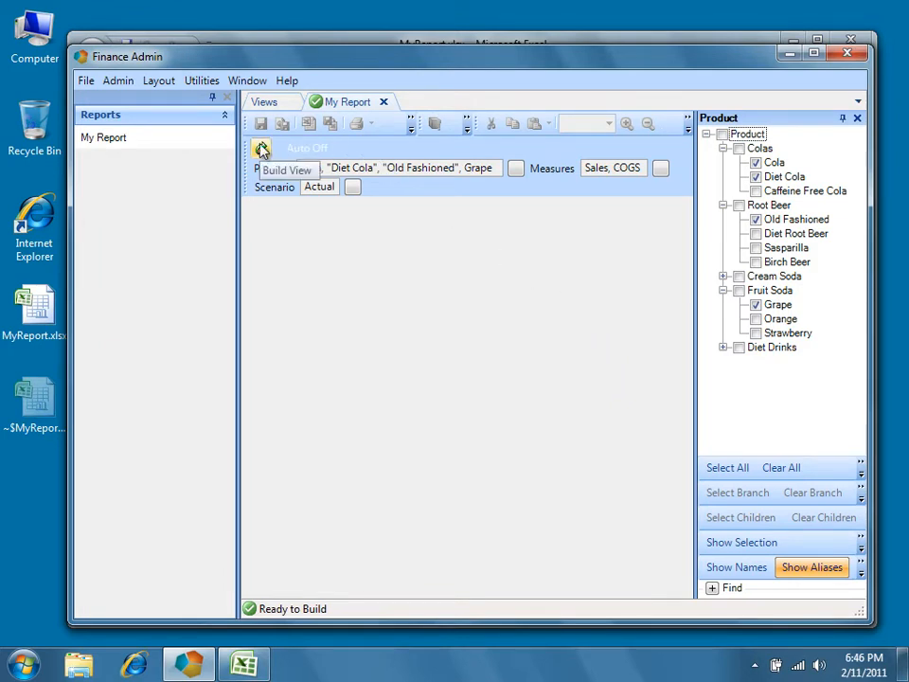
left_click(260, 150)
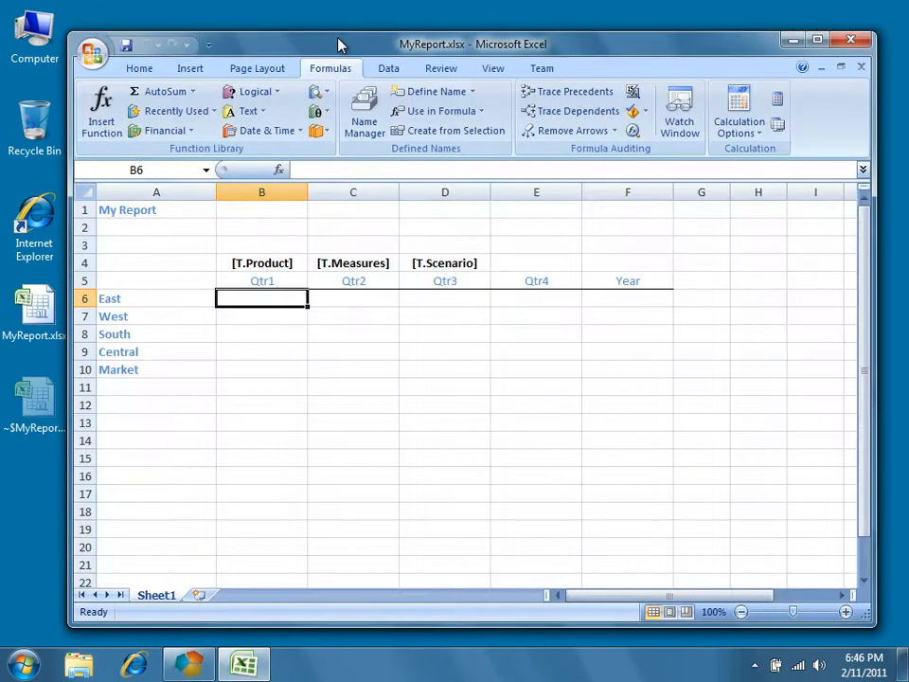
mouse_move(373, 538)
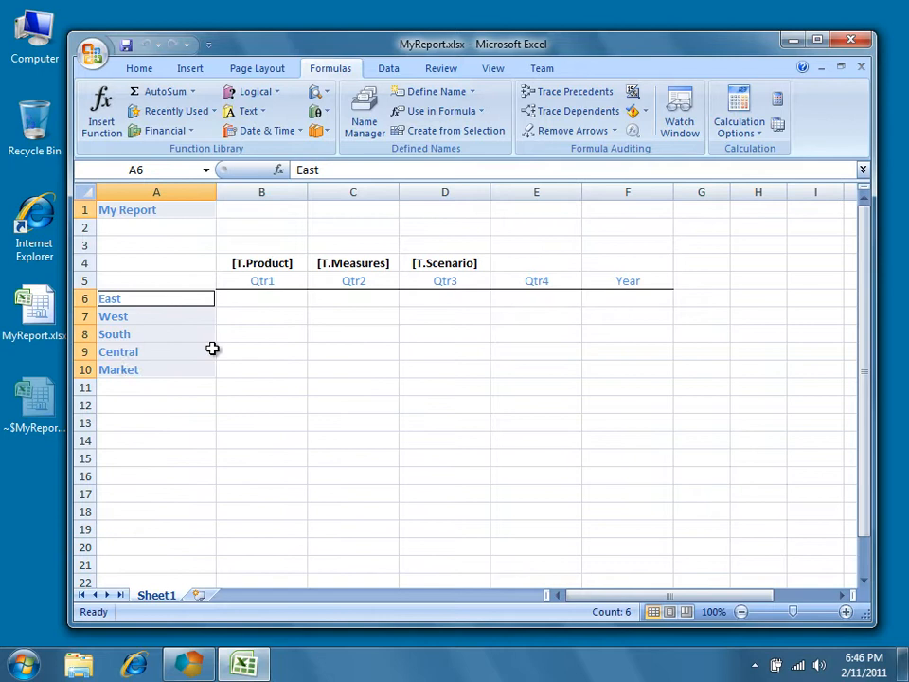
Give the template's region labels and quarter headers an olive green font, then select the title cell.
left_click(148, 68)
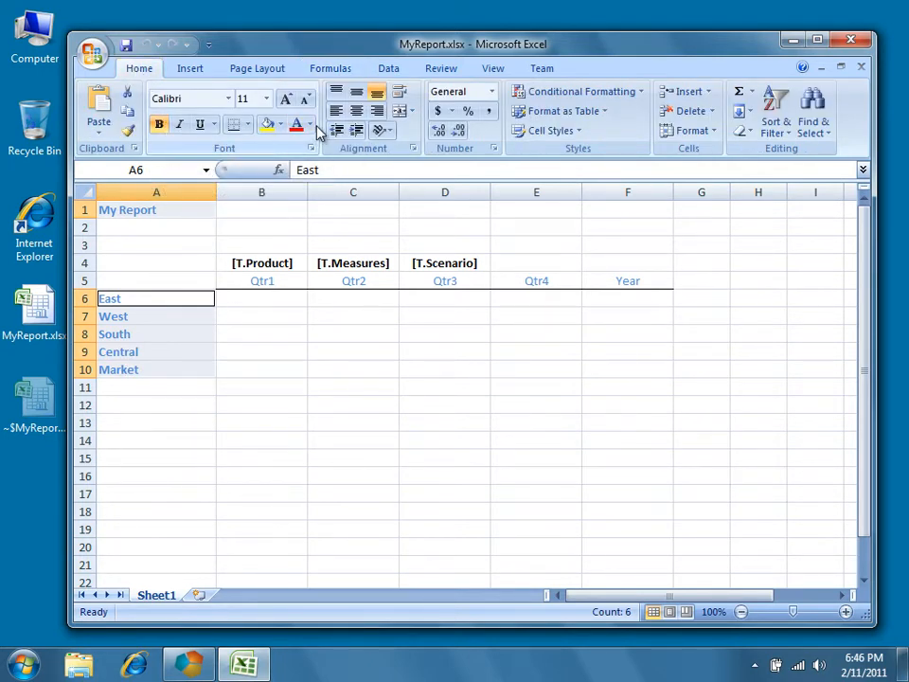
left_click(311, 124)
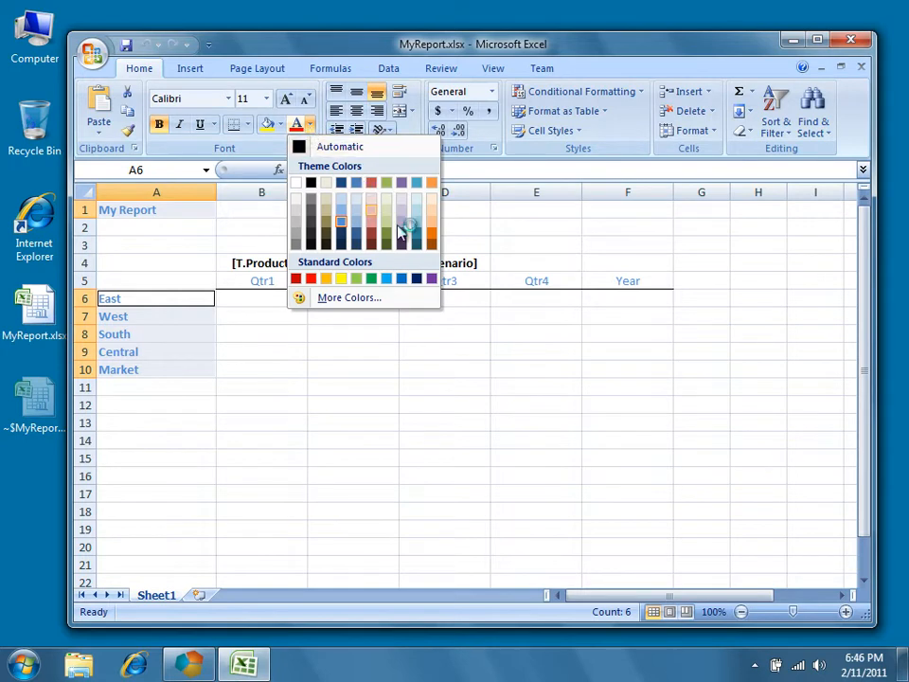
mouse_move(421, 227)
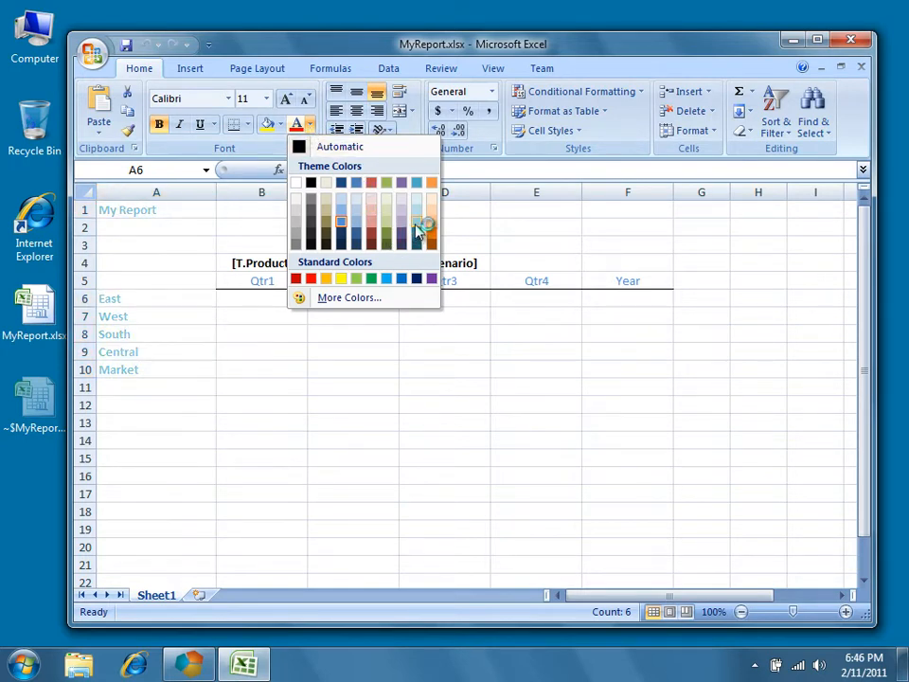
mouse_move(391, 226)
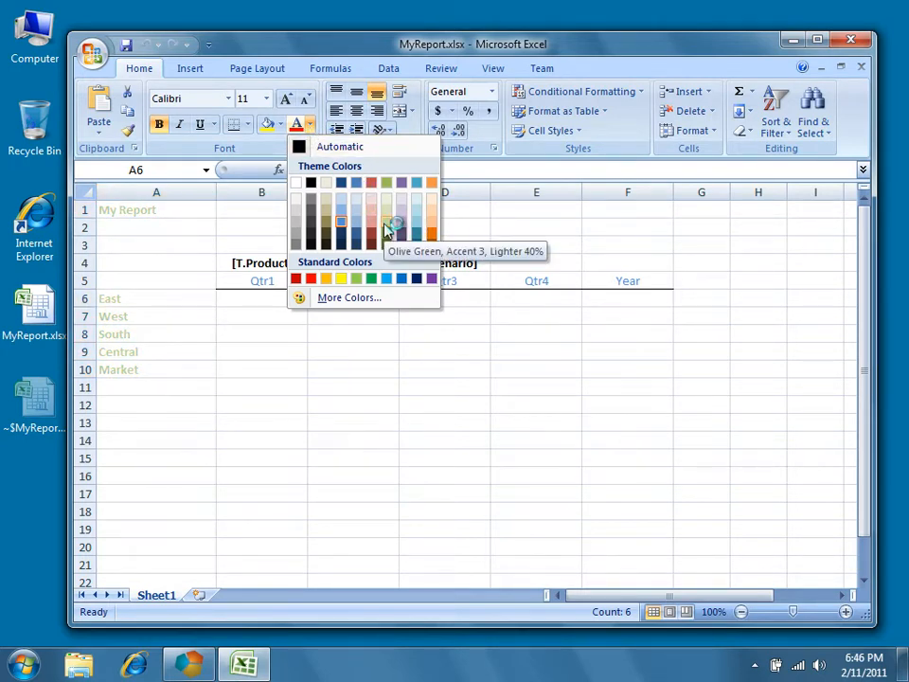
mouse_move(388, 239)
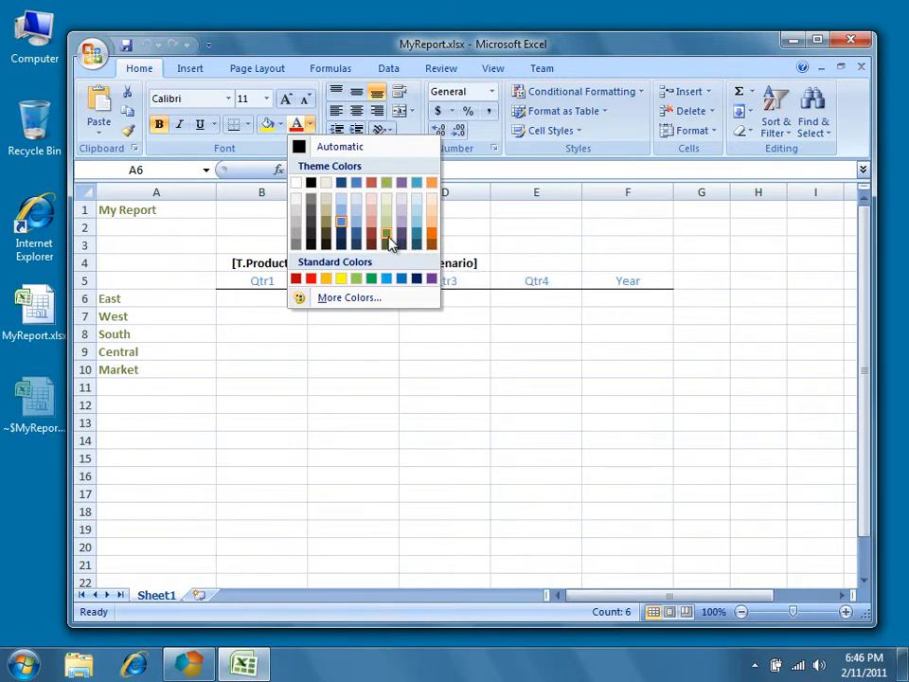
mouse_move(386, 238)
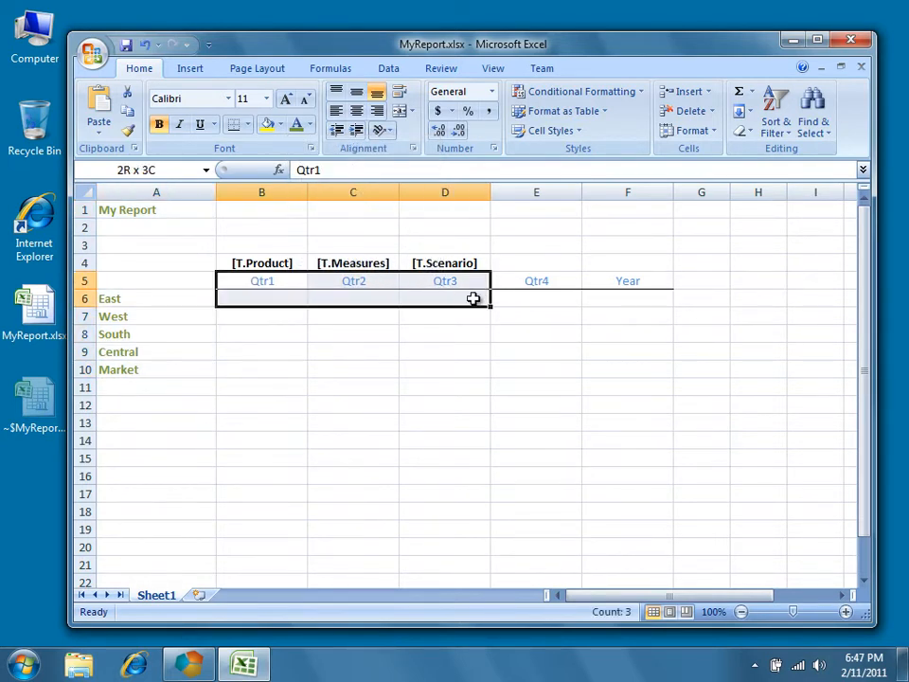
left_click(311, 124)
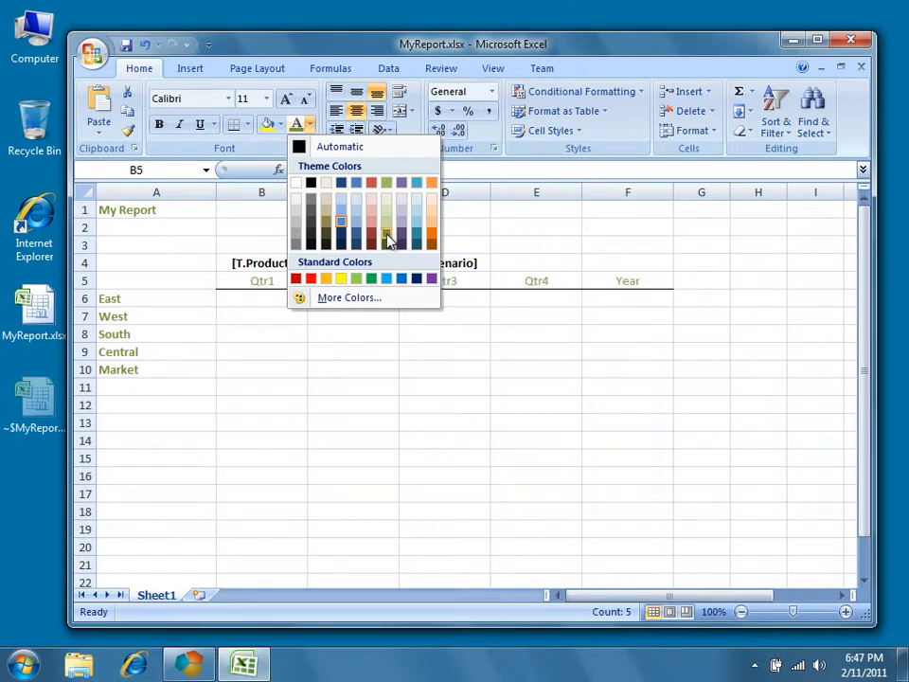
mouse_move(387, 238)
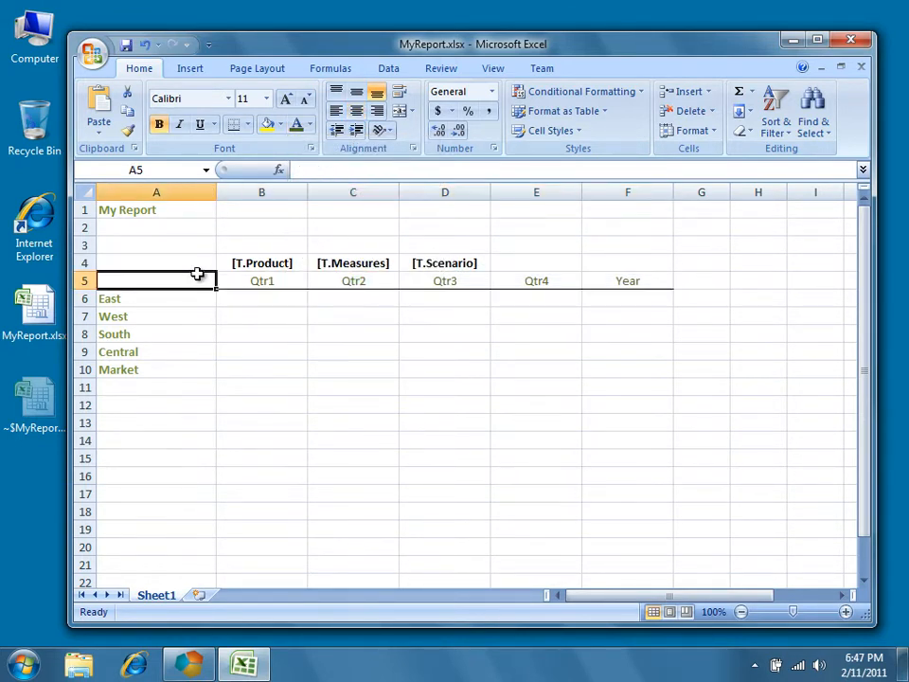
left_click(155, 210)
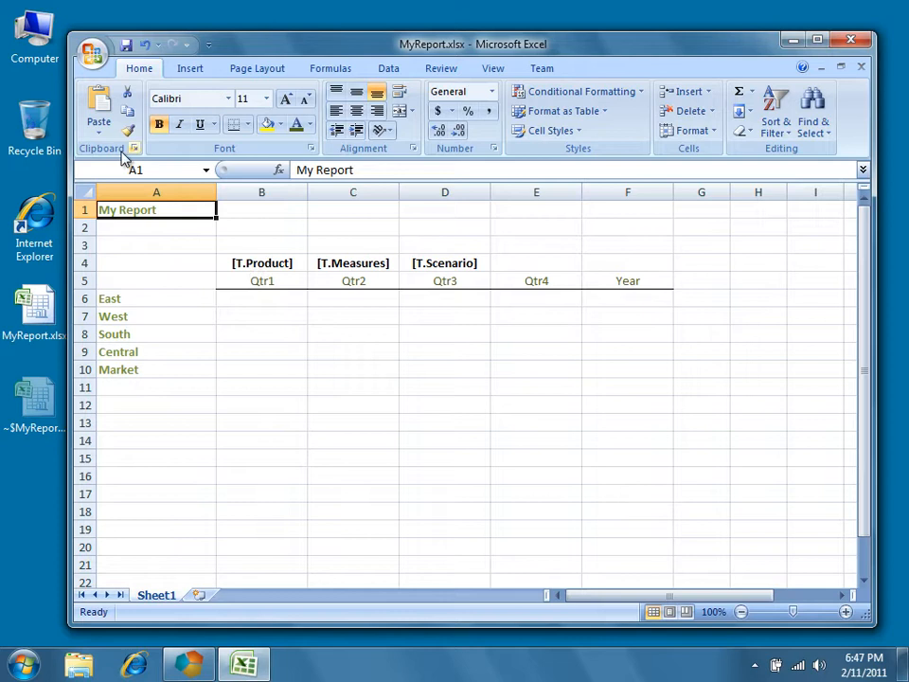
mouse_move(125, 49)
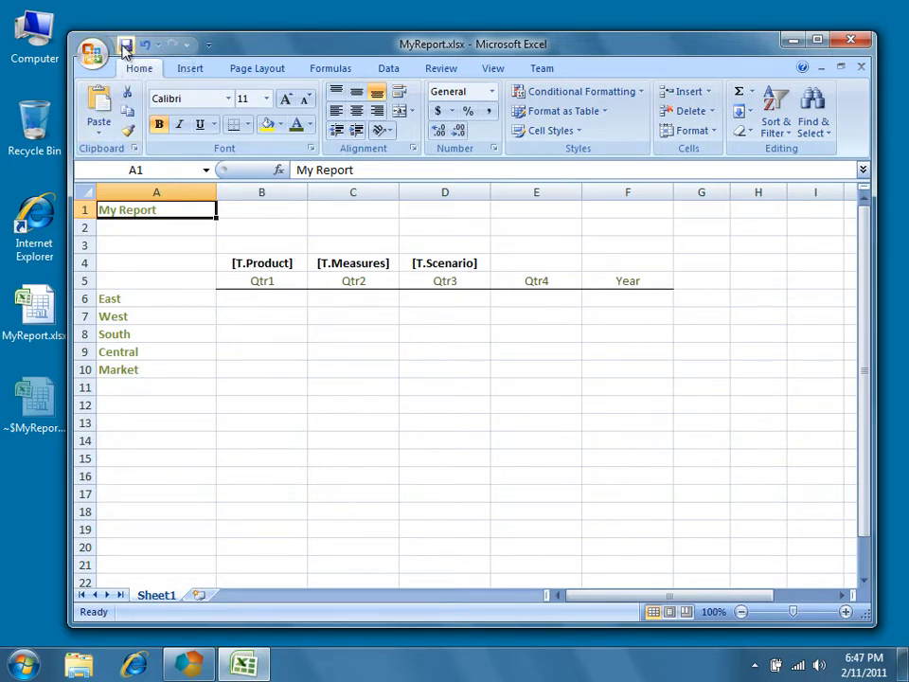
mouse_move(126, 49)
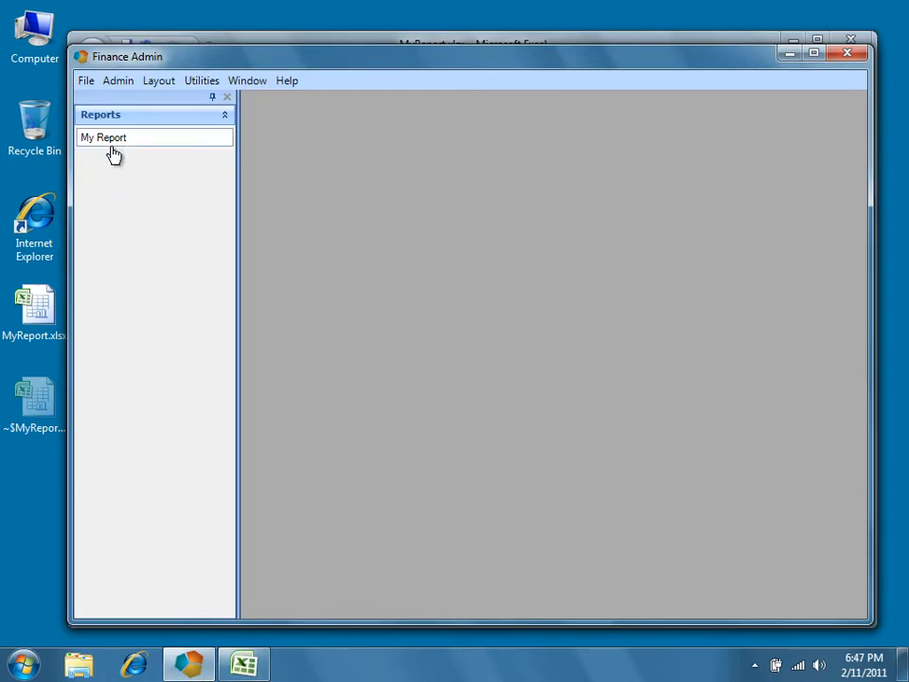
Open My Report's Version 1 Excel template, showing MyReport.xlsx details in Binary Artifacts.
left_click(117, 81)
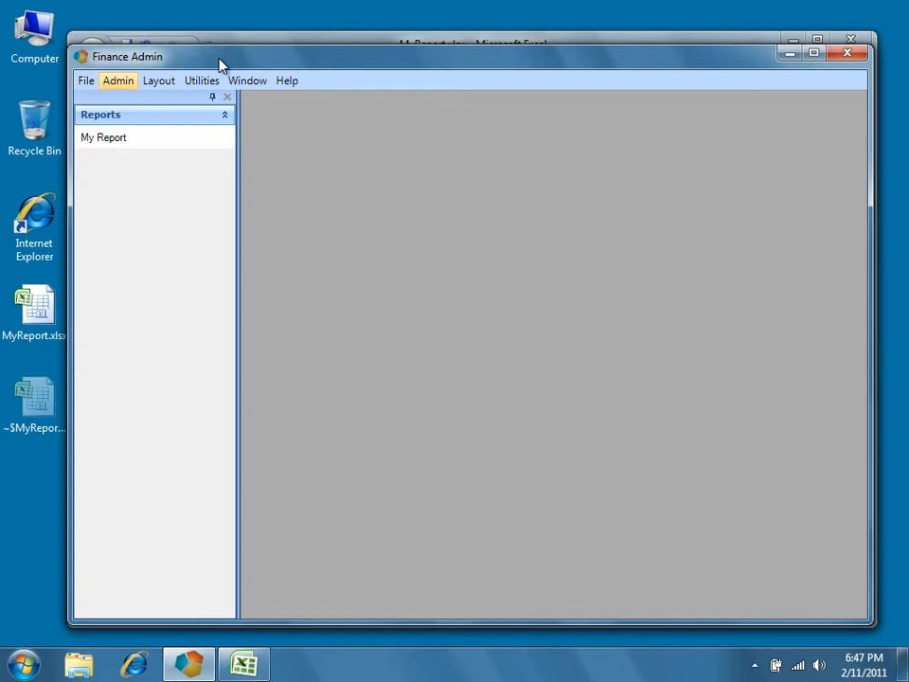
mouse_move(137, 199)
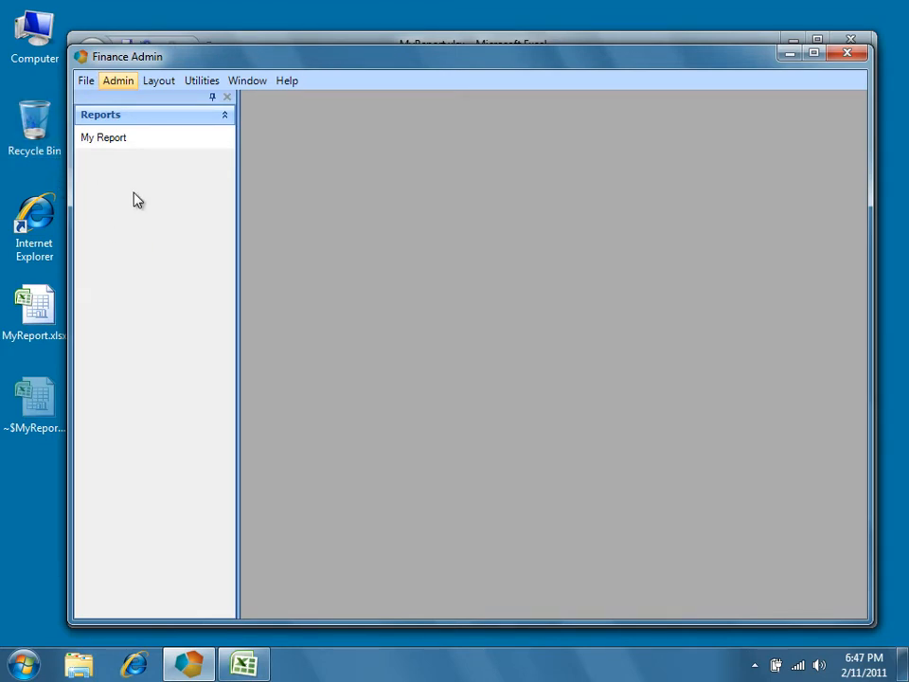
mouse_move(104, 142)
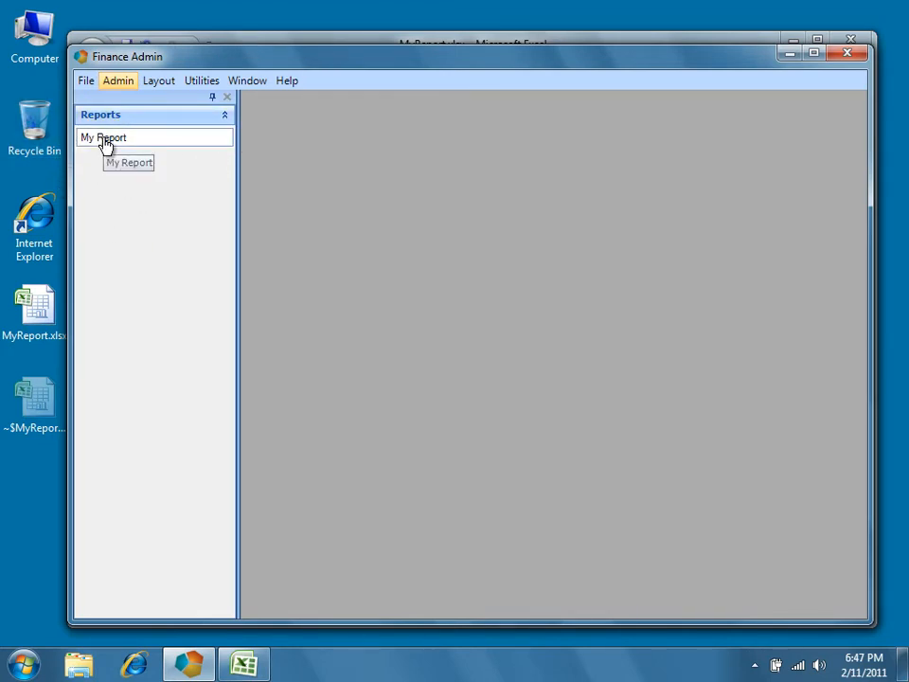
right_click(103, 137)
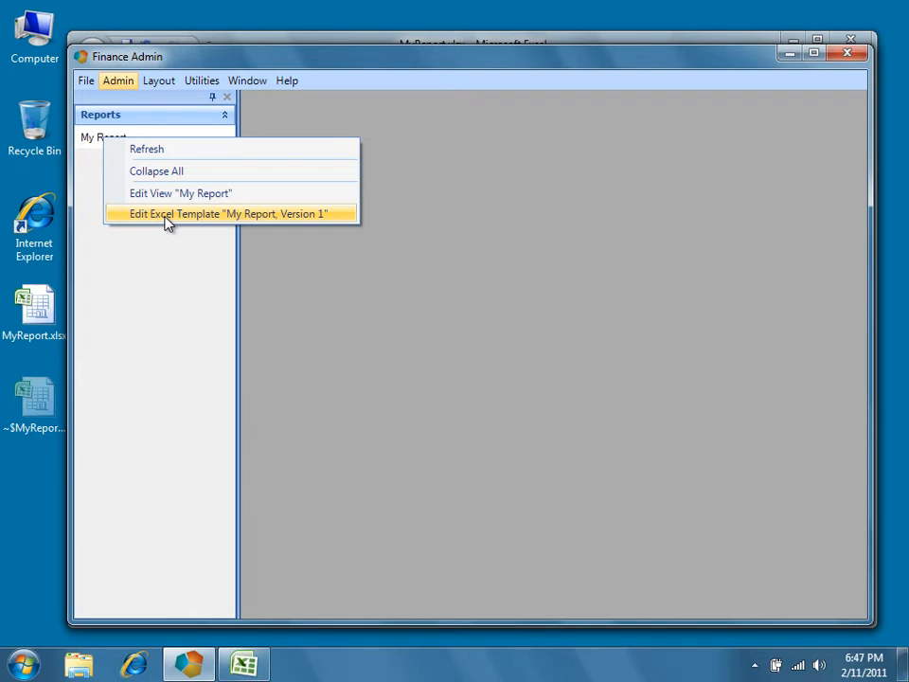
left_click(231, 213)
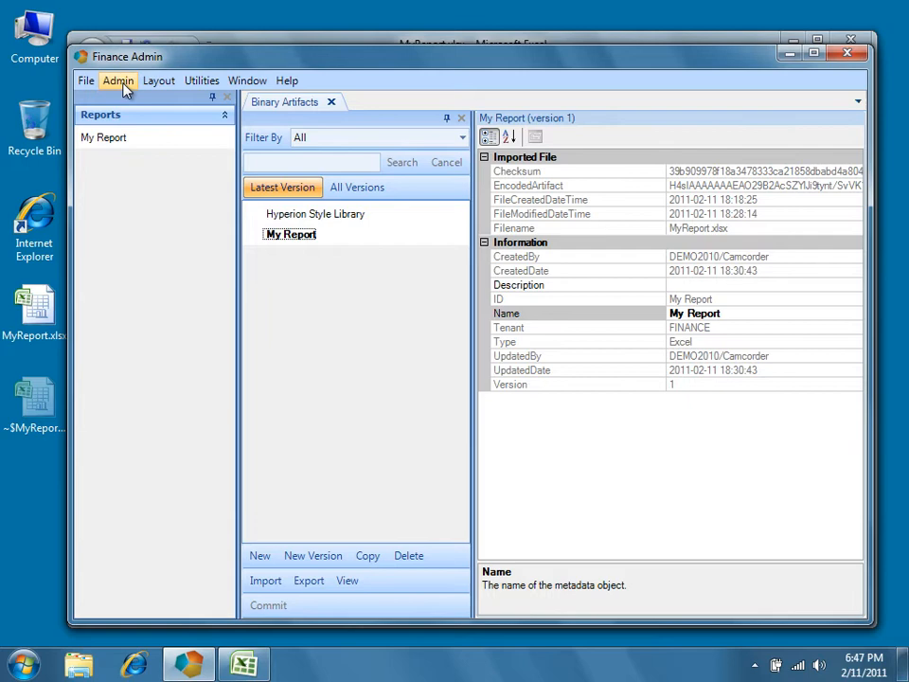
left_click(117, 80)
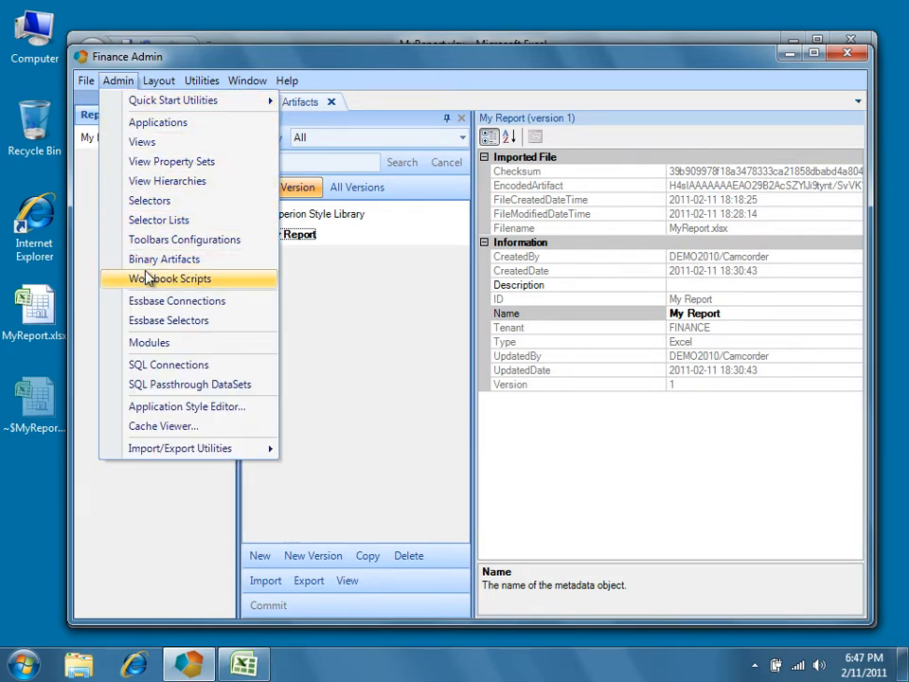
mouse_move(159, 219)
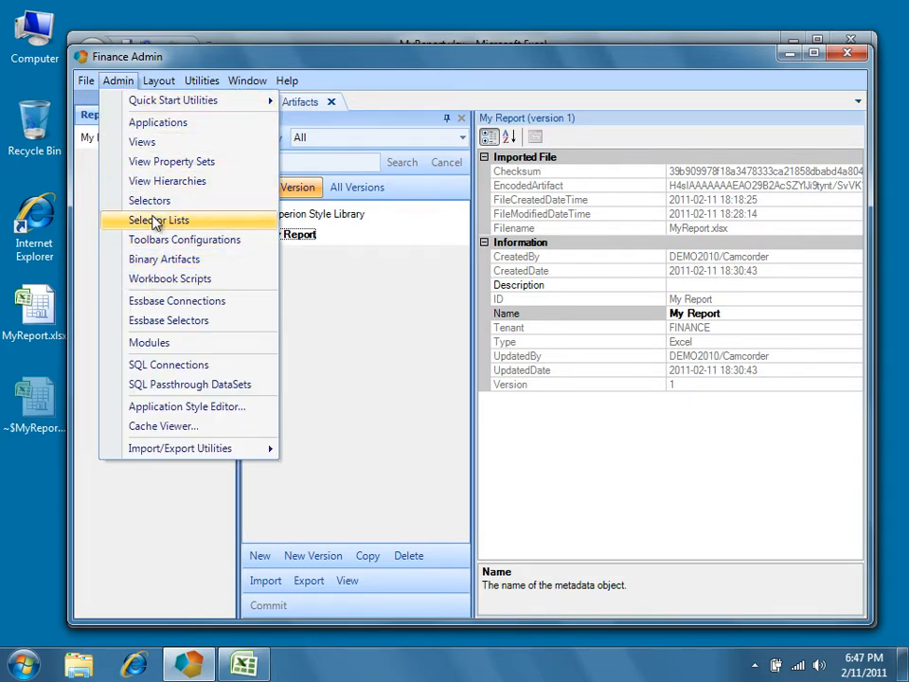
left_click(163, 258)
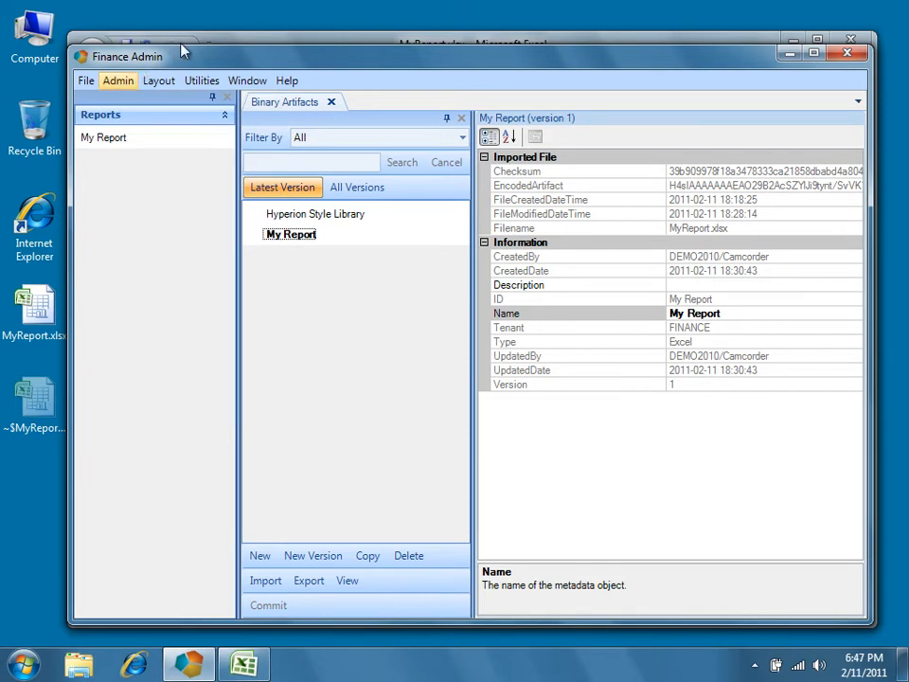
mouse_move(216, 66)
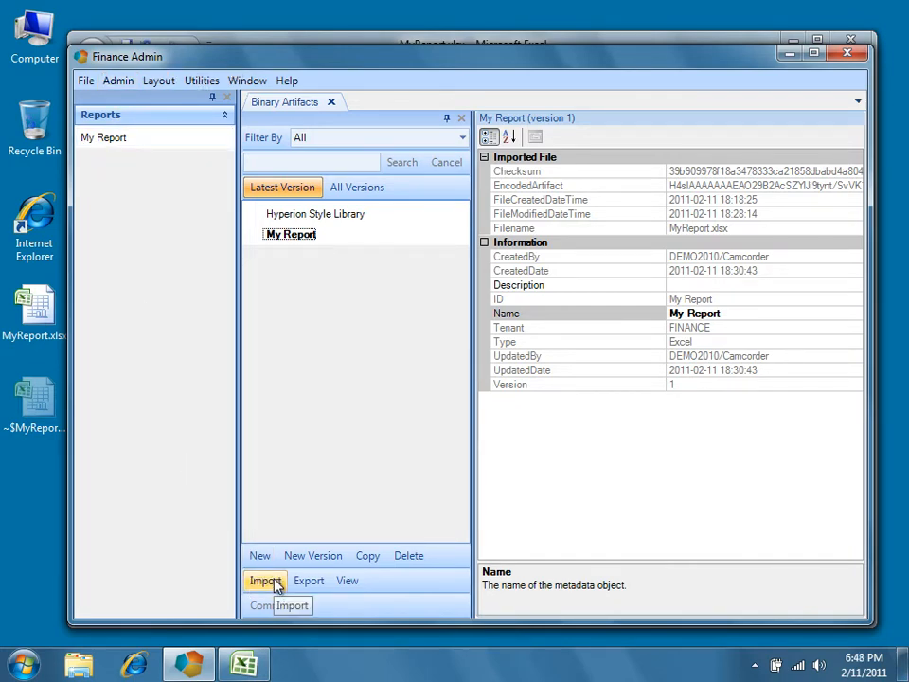
Import the edited MyReport.xlsx from the Desktop into My Report version 1.
left_click(265, 580)
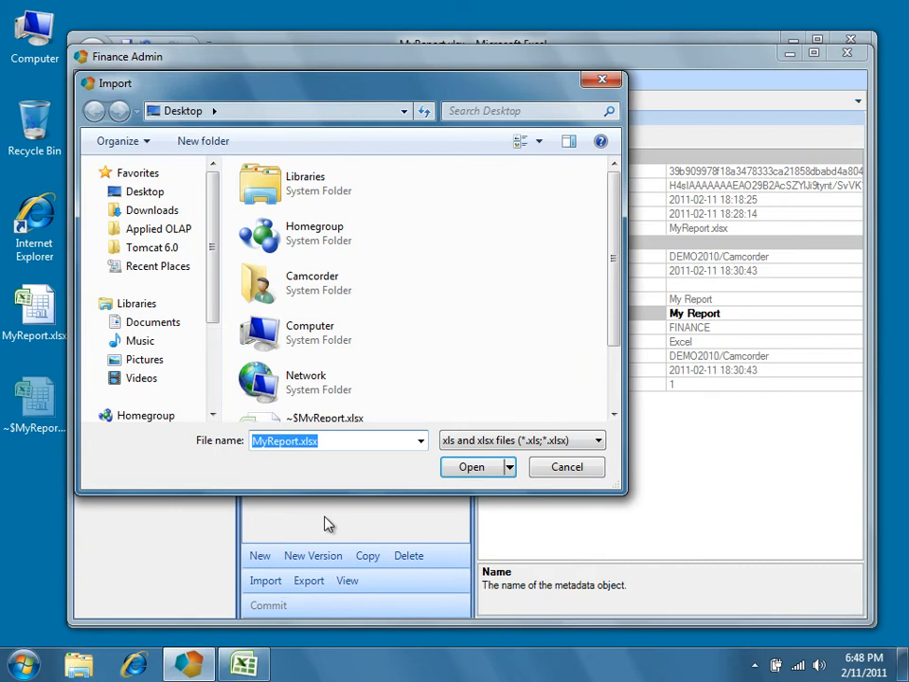
mouse_move(307, 456)
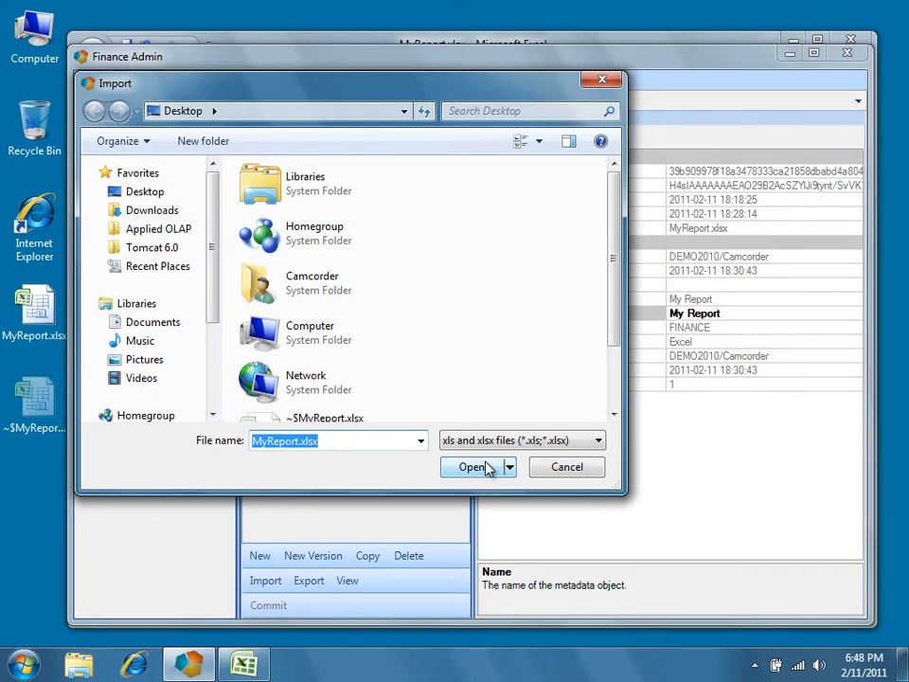
left_click(472, 466)
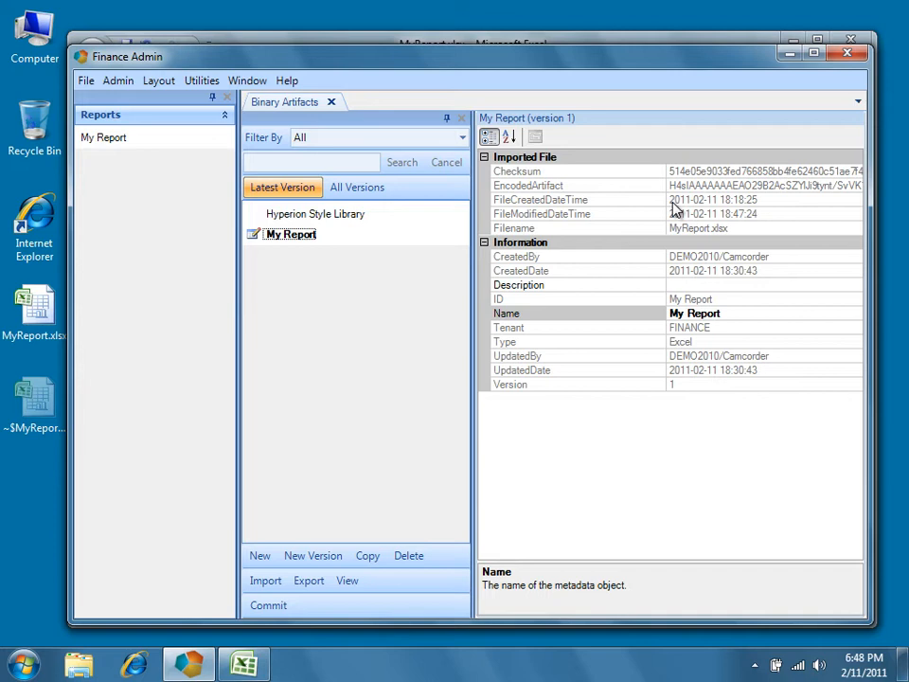
mouse_move(268, 605)
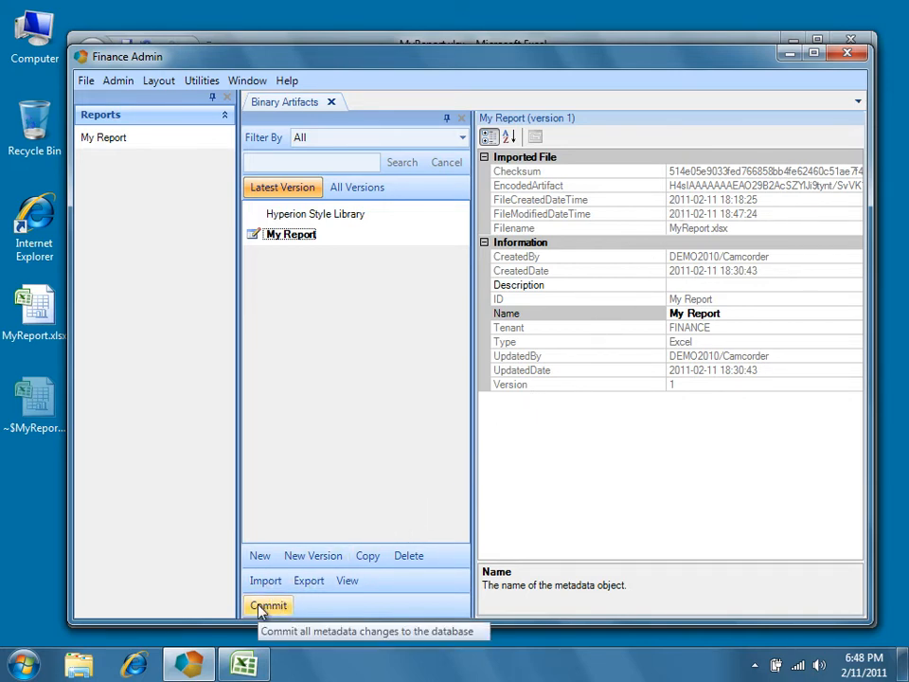
Commit the imported template and build My Report with green regional quarterly figures.
left_click(268, 605)
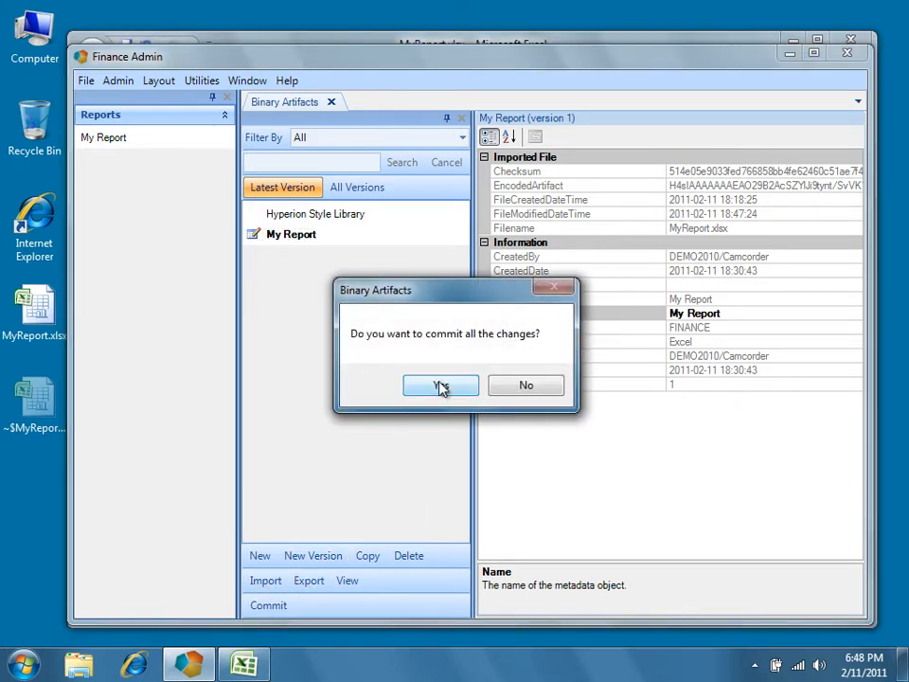
left_click(440, 385)
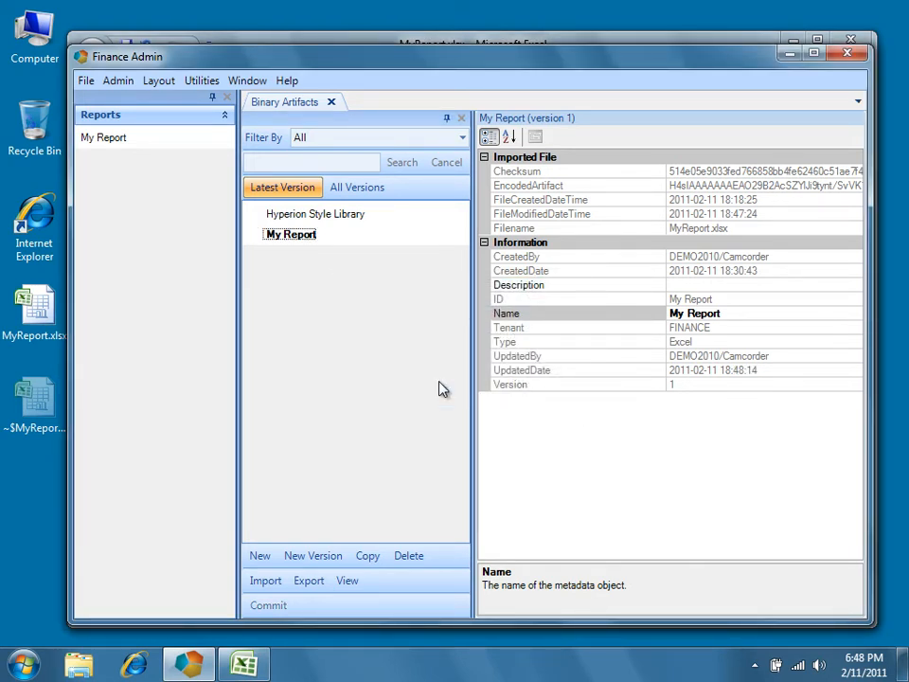
mouse_move(138, 158)
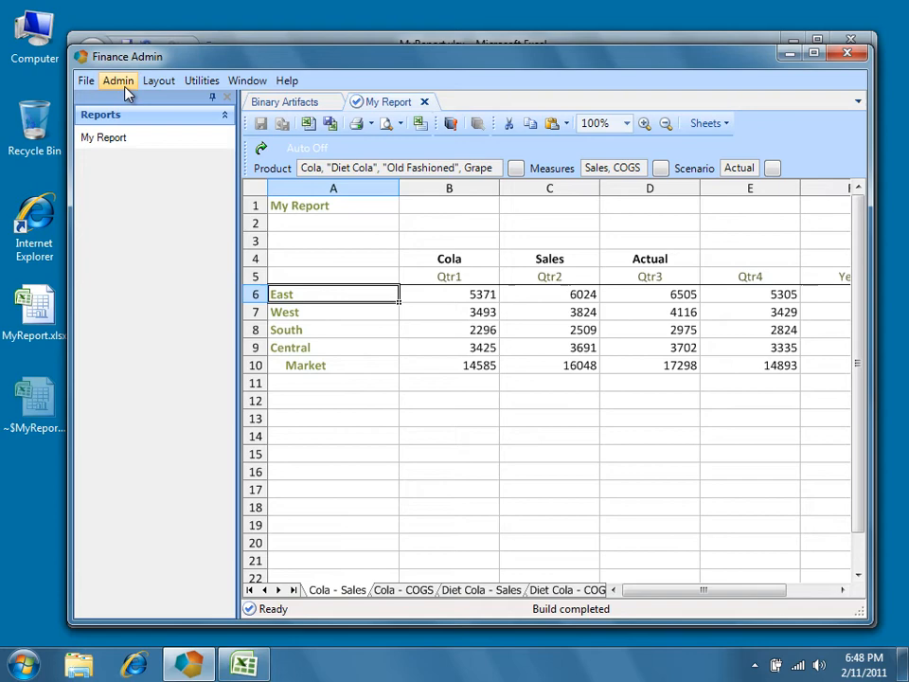
left_click(118, 80)
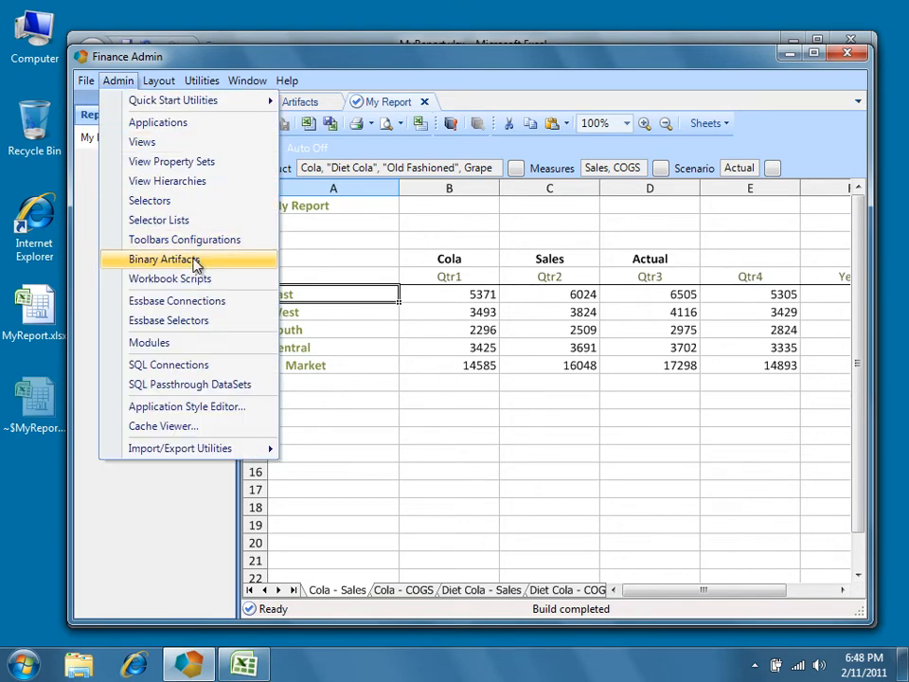
Select the My Report artifact in Binary Artifacts and add a New Version (version 2).
left_click(165, 259)
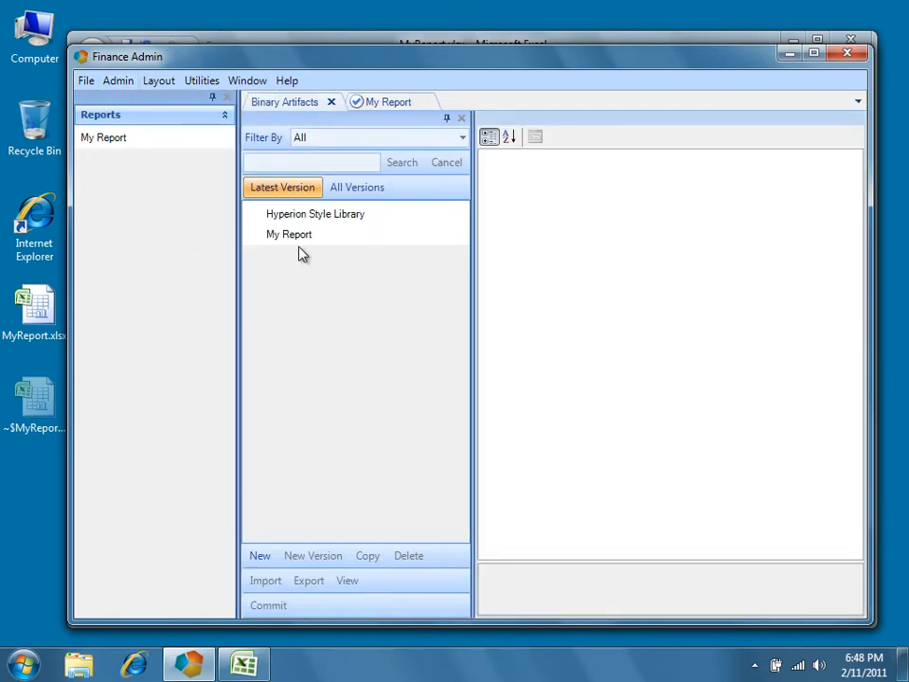
left_click(289, 233)
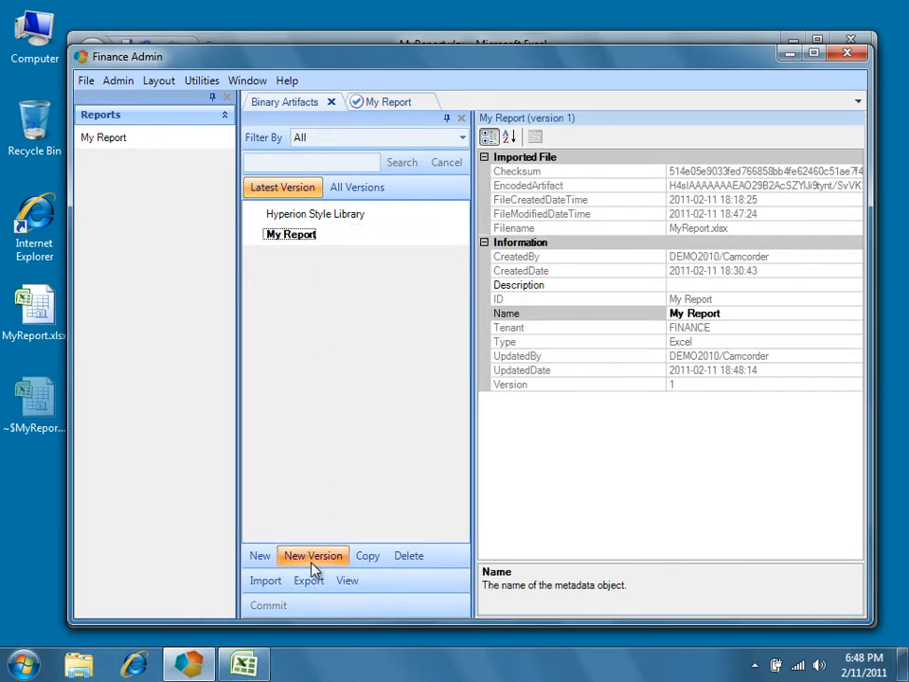
left_click(312, 554)
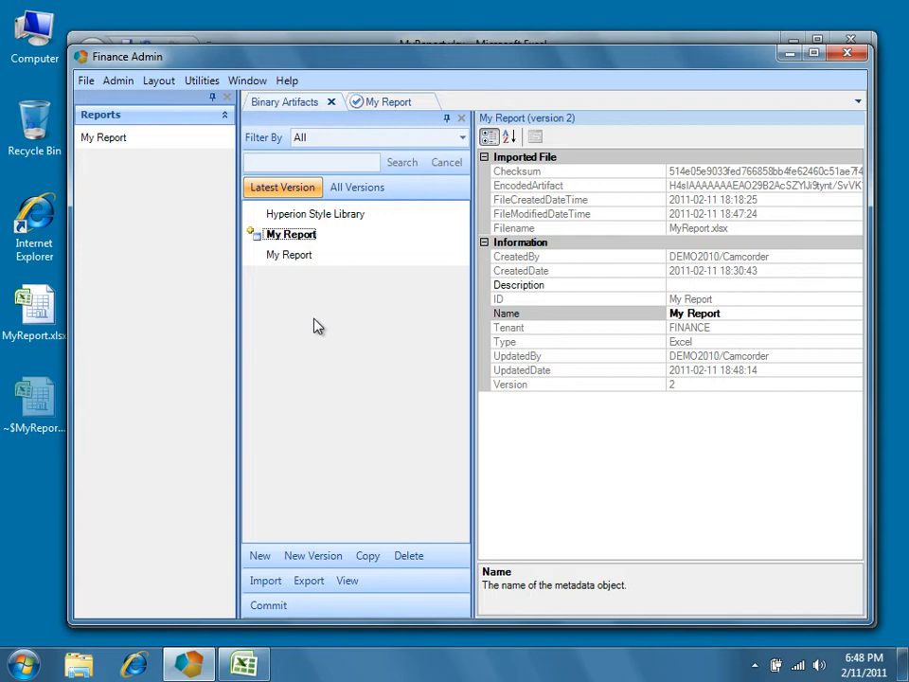
mouse_move(299, 535)
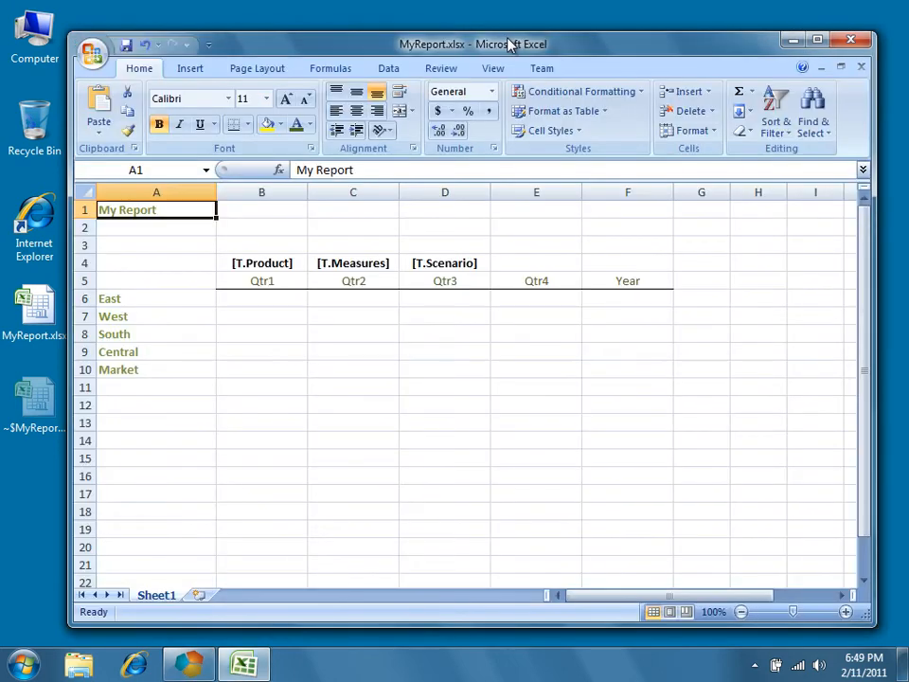
mouse_move(148, 298)
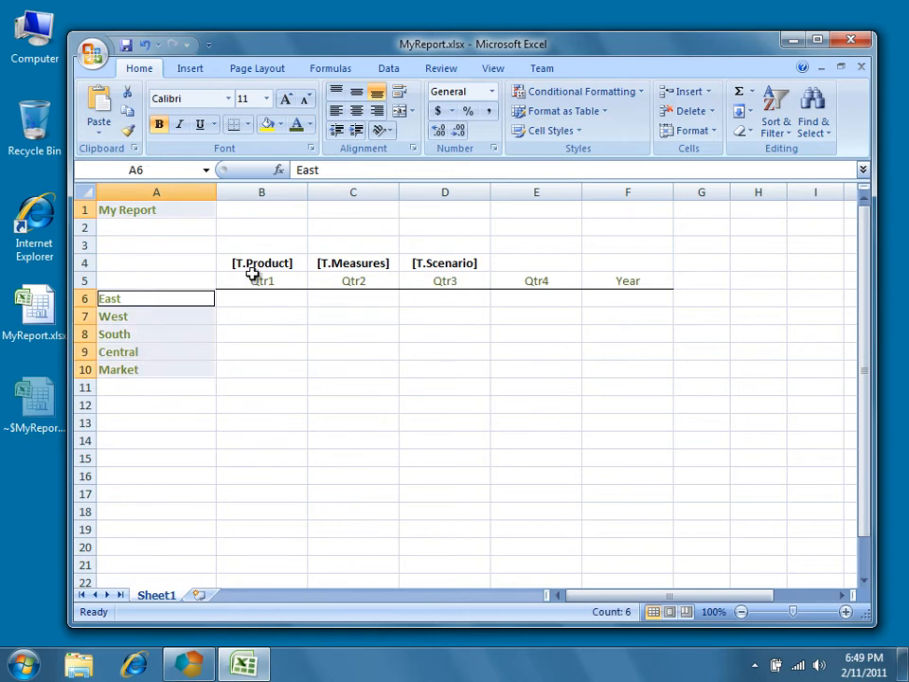
Color the title, Qtr/Year headers and region labels gray in MyReport.xlsx.
left_click(261, 281)
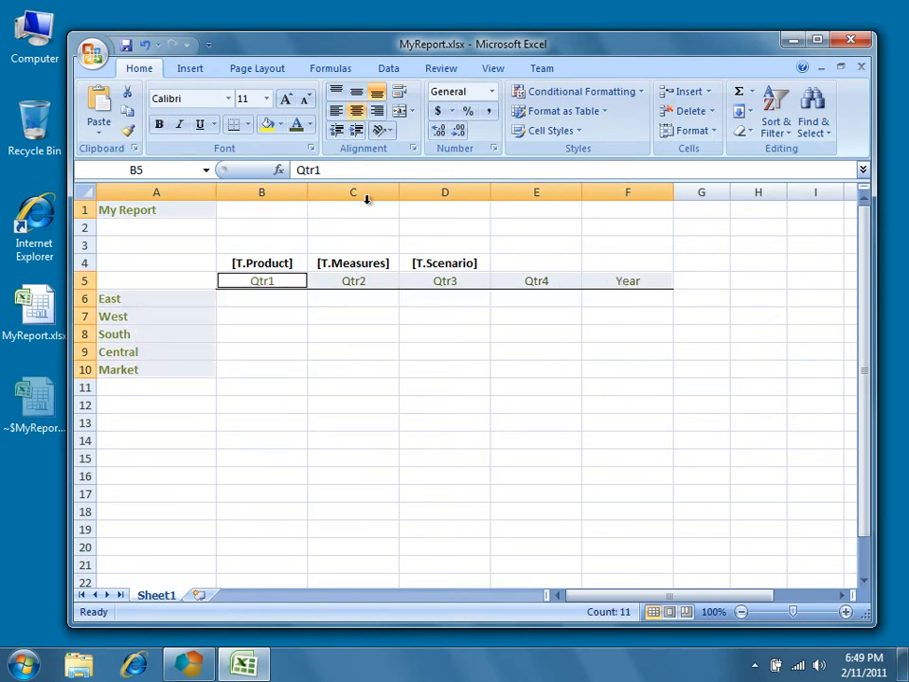
left_click(312, 124)
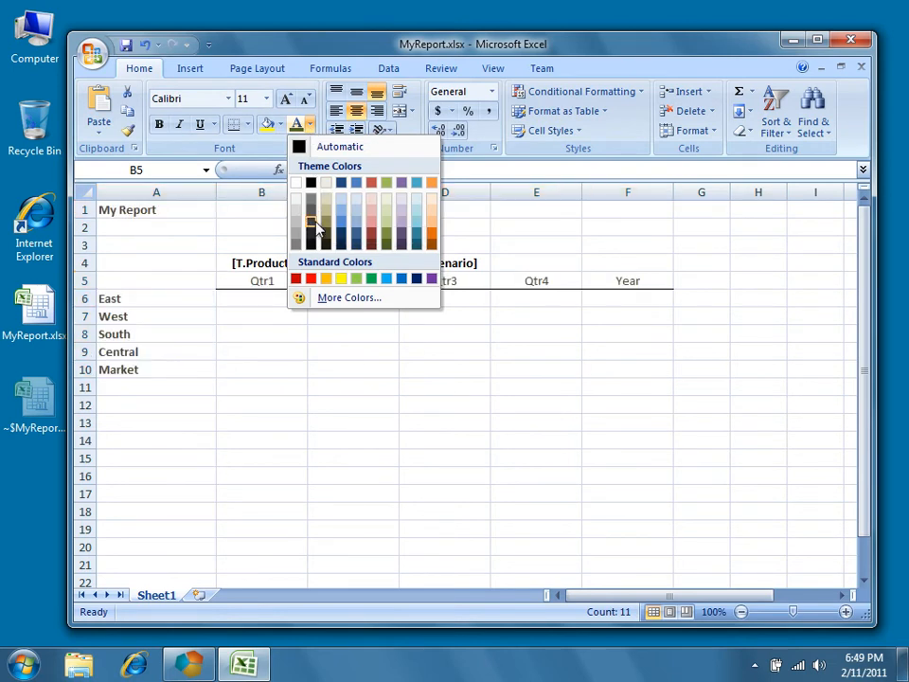
mouse_move(313, 200)
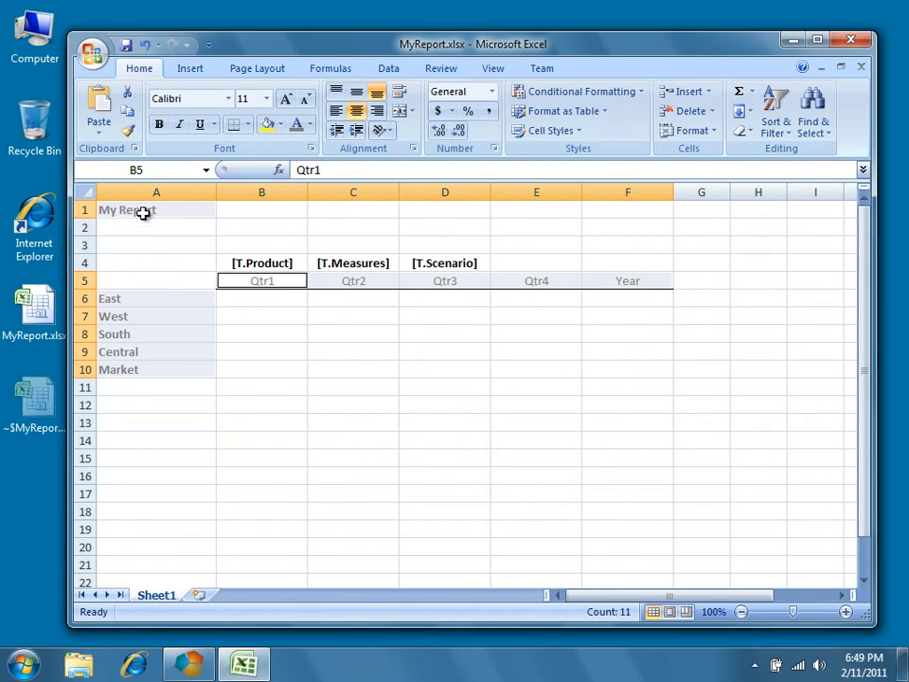
left_click(144, 209)
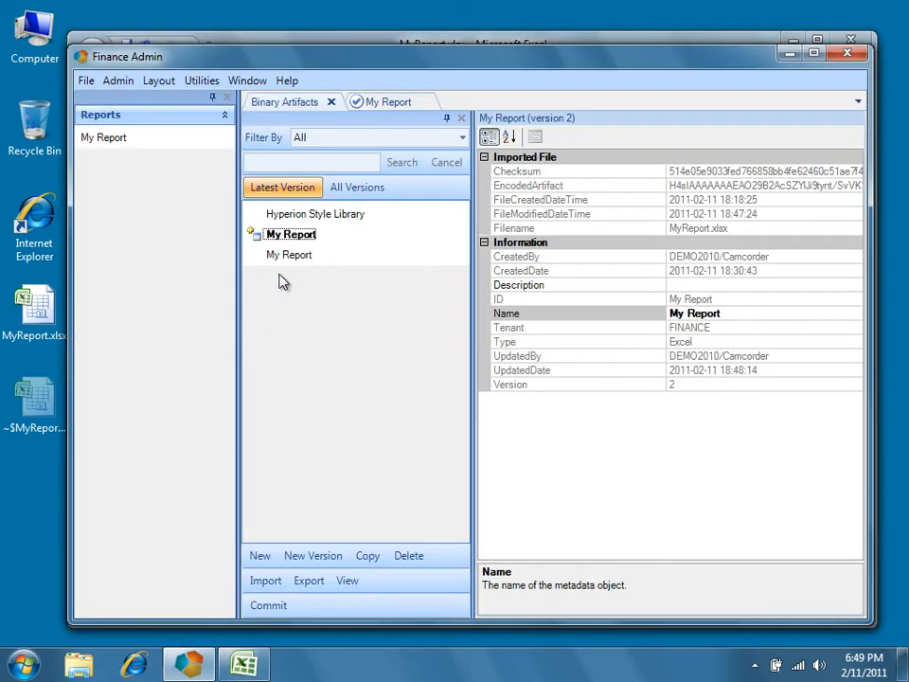
Import the gray-labelled MyReport.xlsx into My Report version 2 and commit it.
left_click(291, 234)
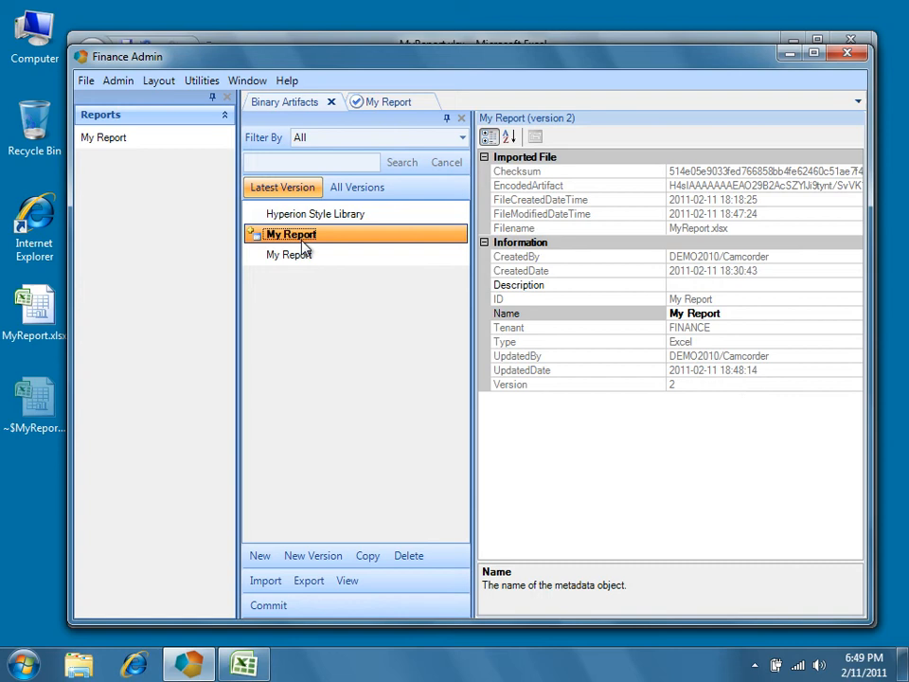
mouse_move(323, 248)
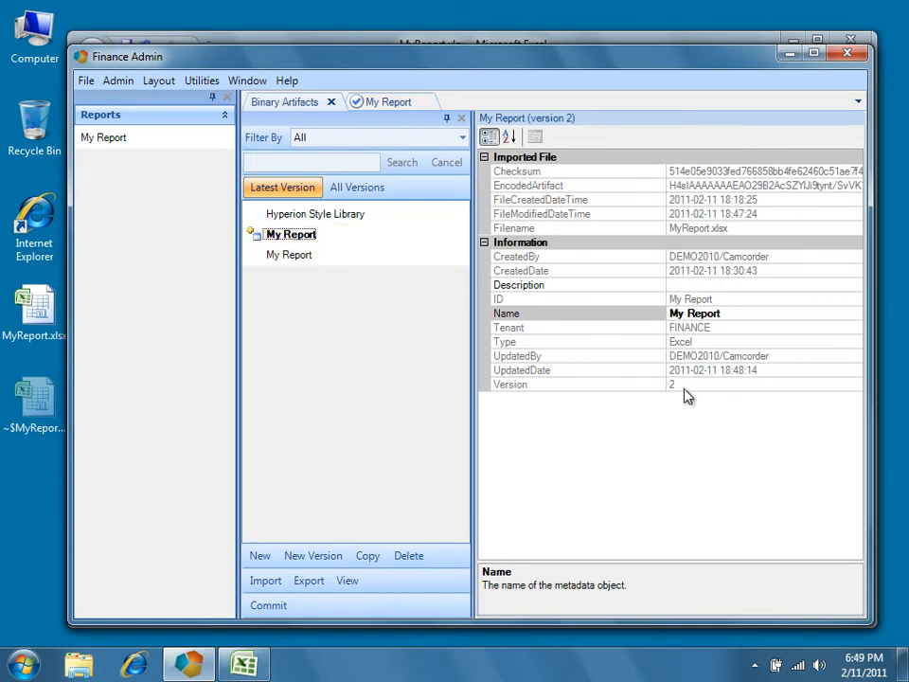
left_click(672, 384)
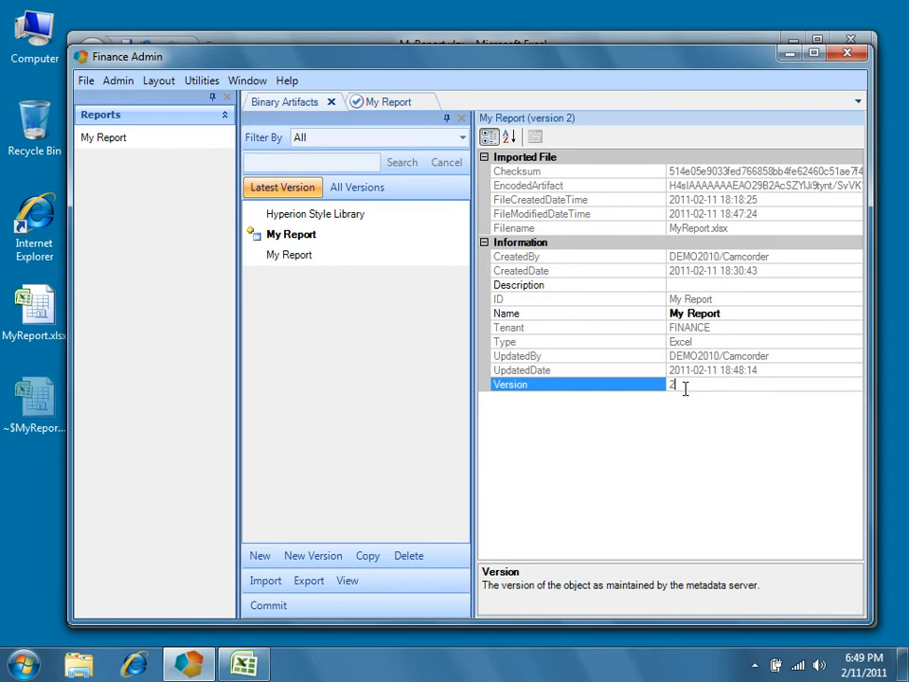
left_click(291, 234)
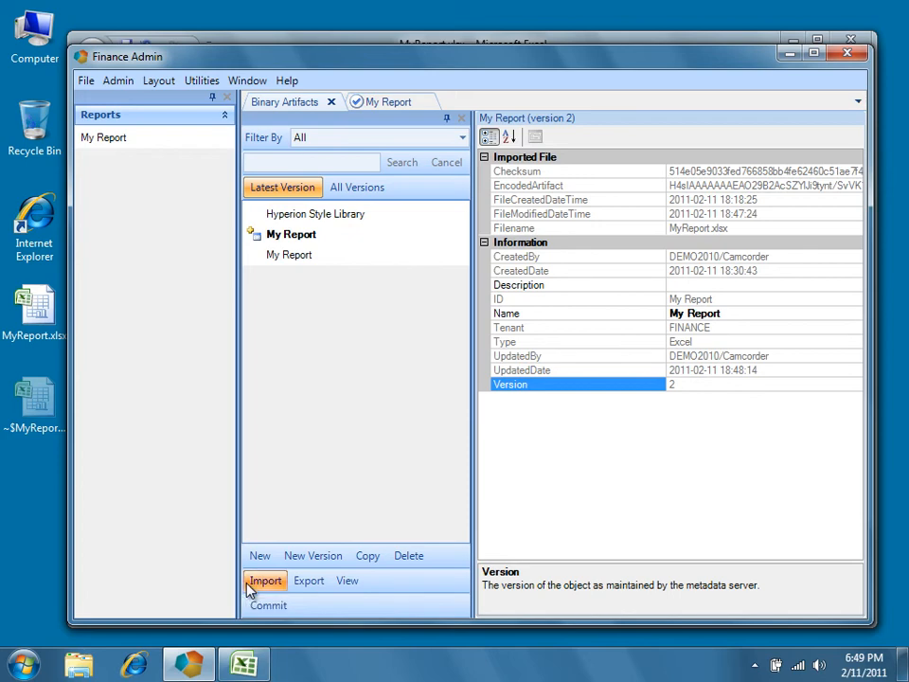
left_click(265, 580)
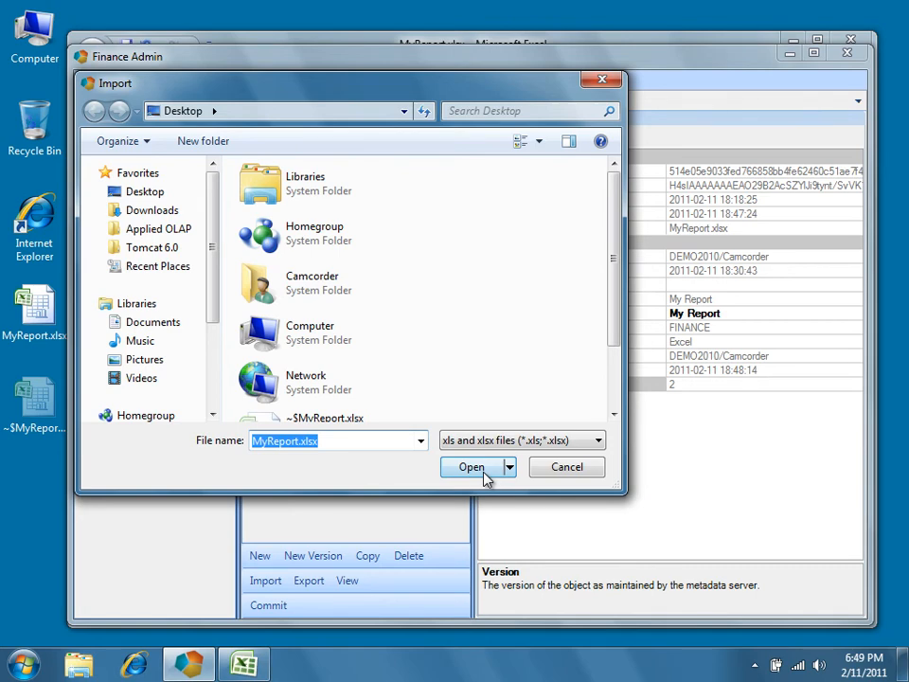
left_click(471, 467)
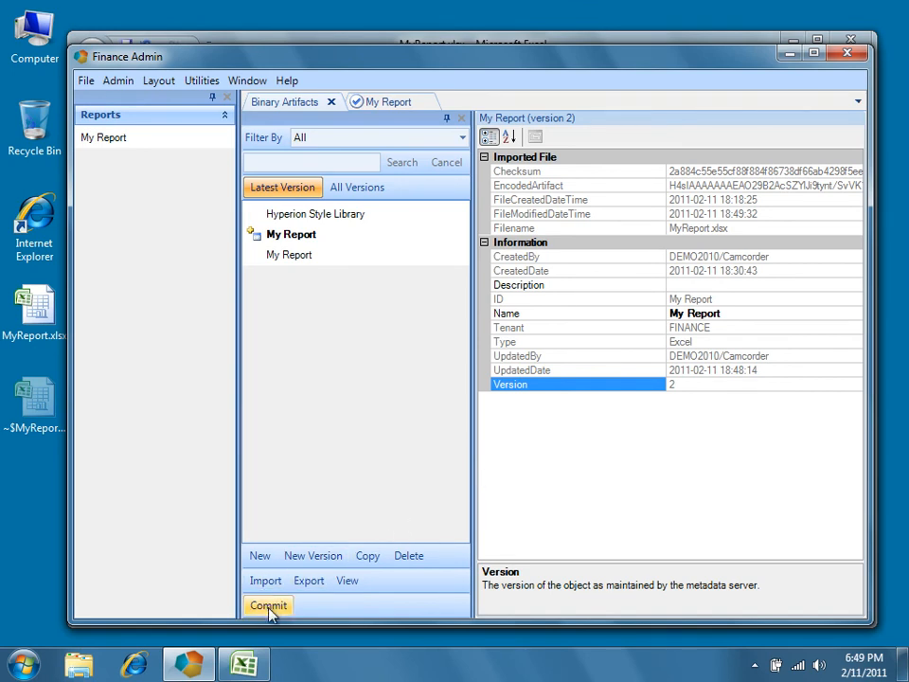
left_click(267, 603)
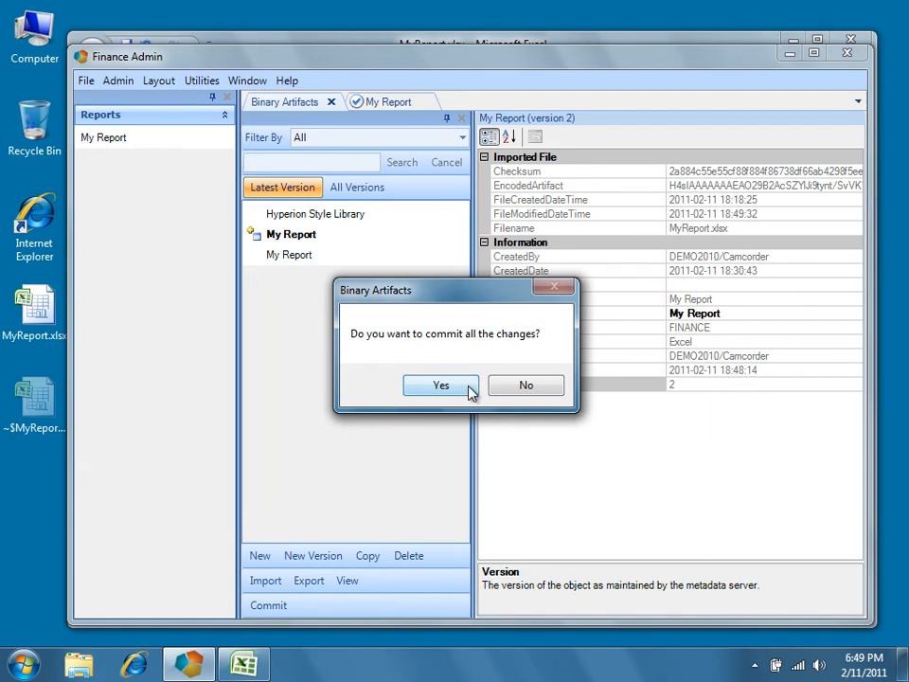
left_click(440, 384)
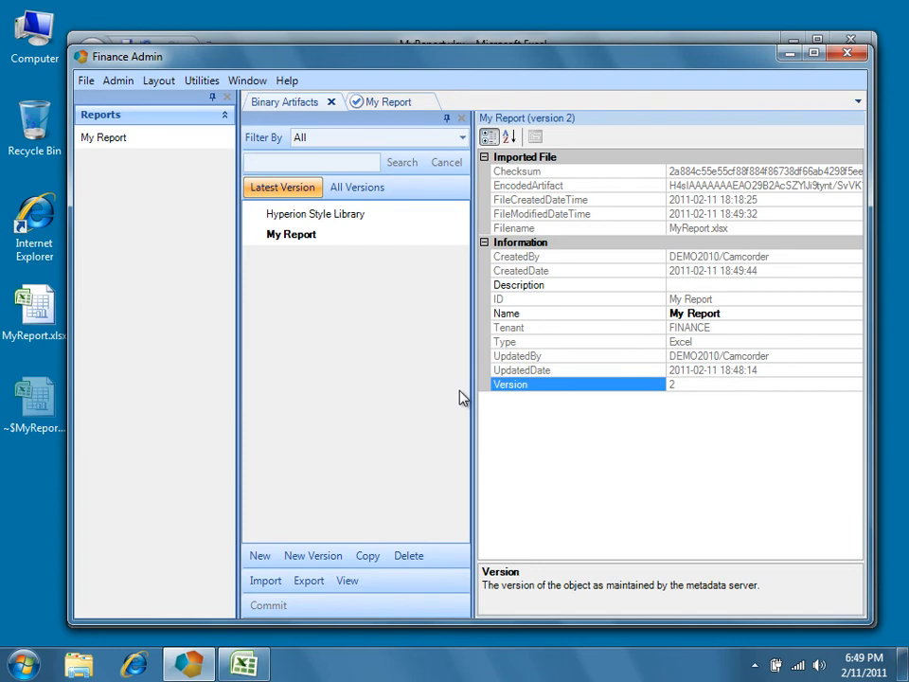
mouse_move(282, 186)
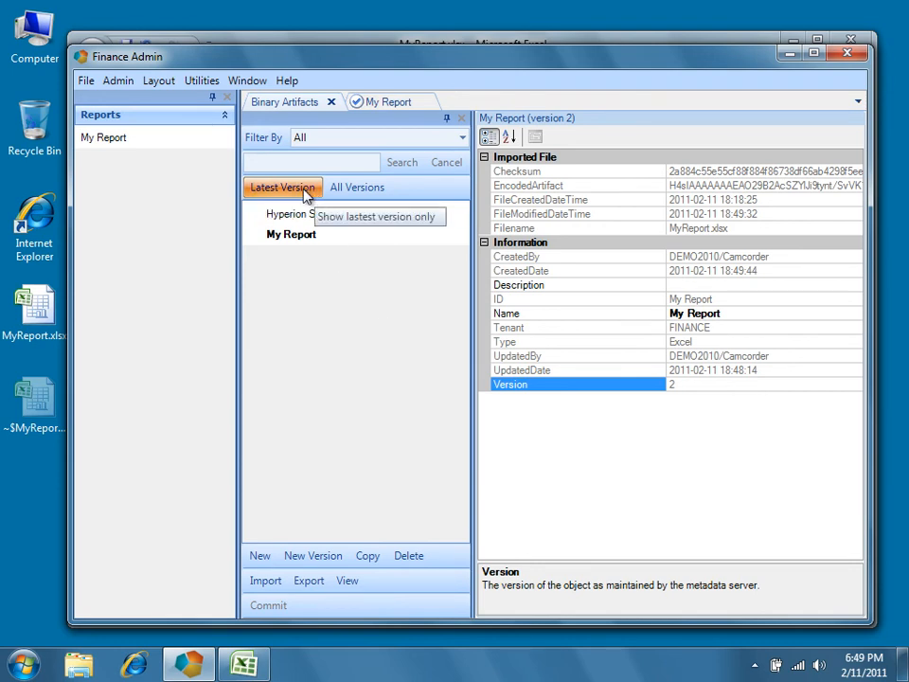
Set the My Report view's ExcelTemplateBinaryArtifact to Version 2 under Common settings.
right_click(103, 137)
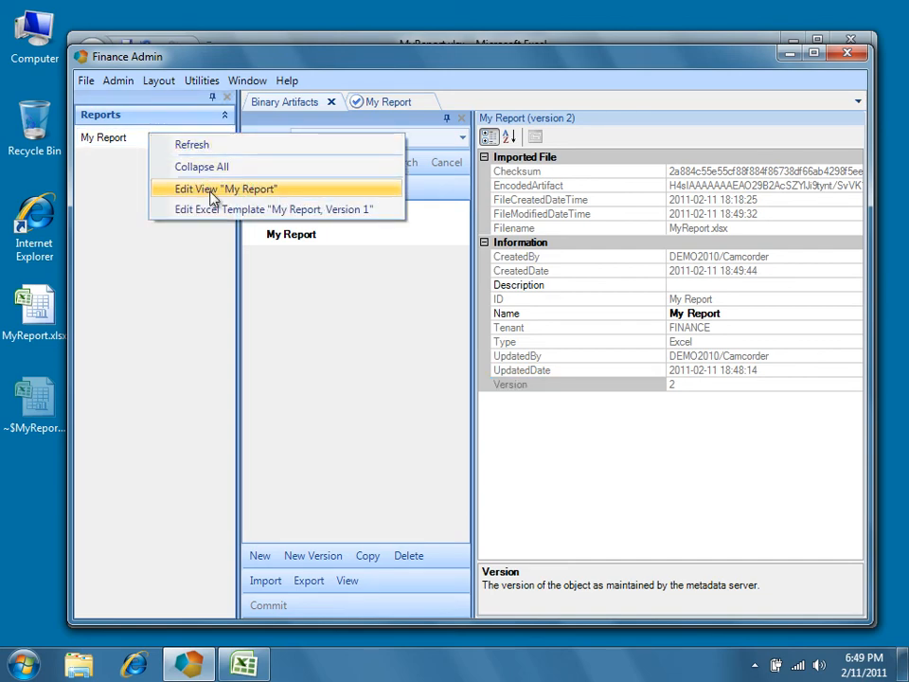
left_click(225, 189)
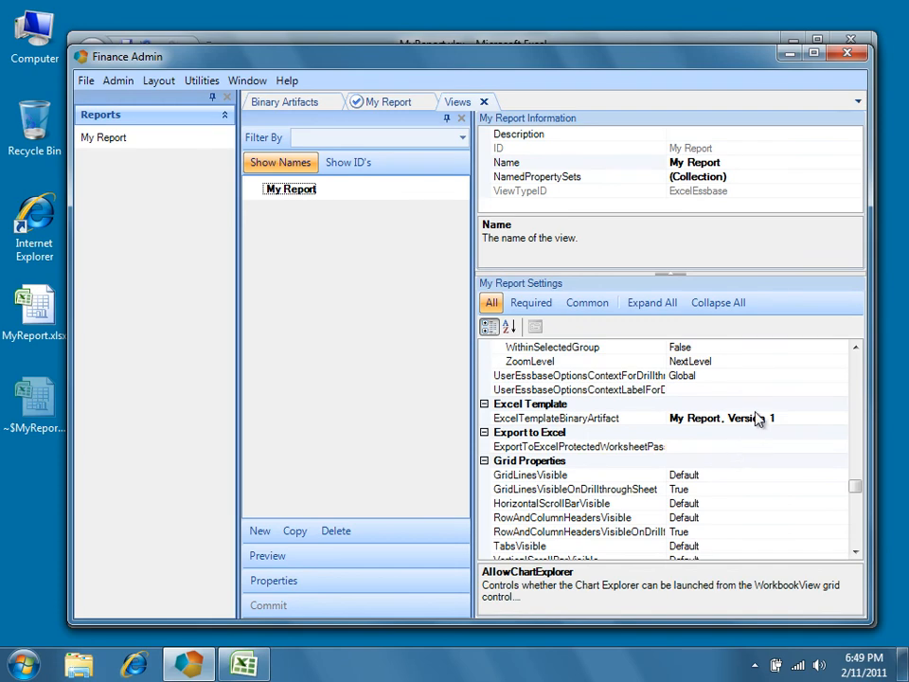
left_click(586, 302)
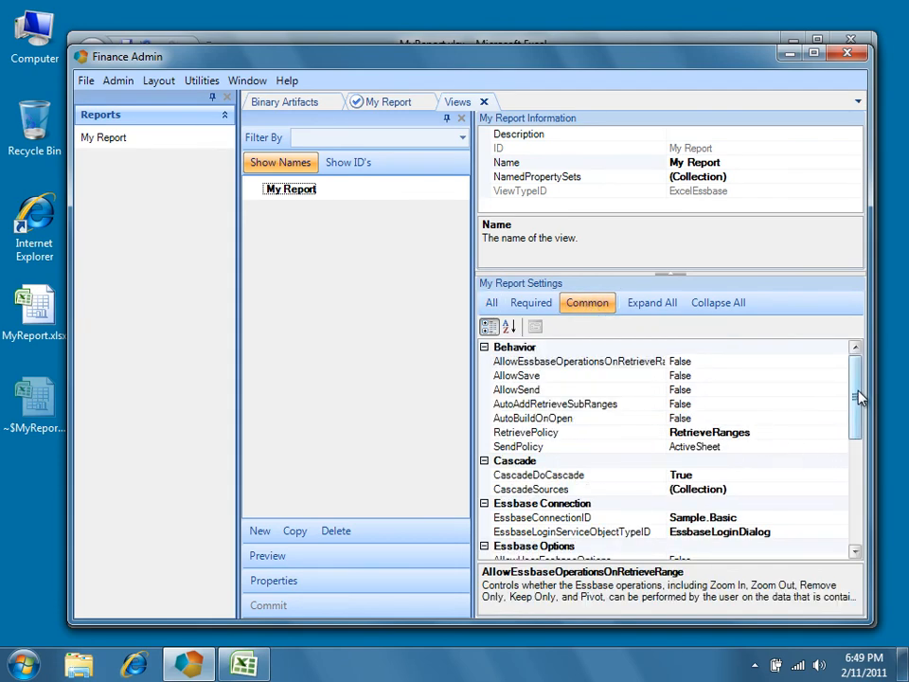
scroll("down", 3)
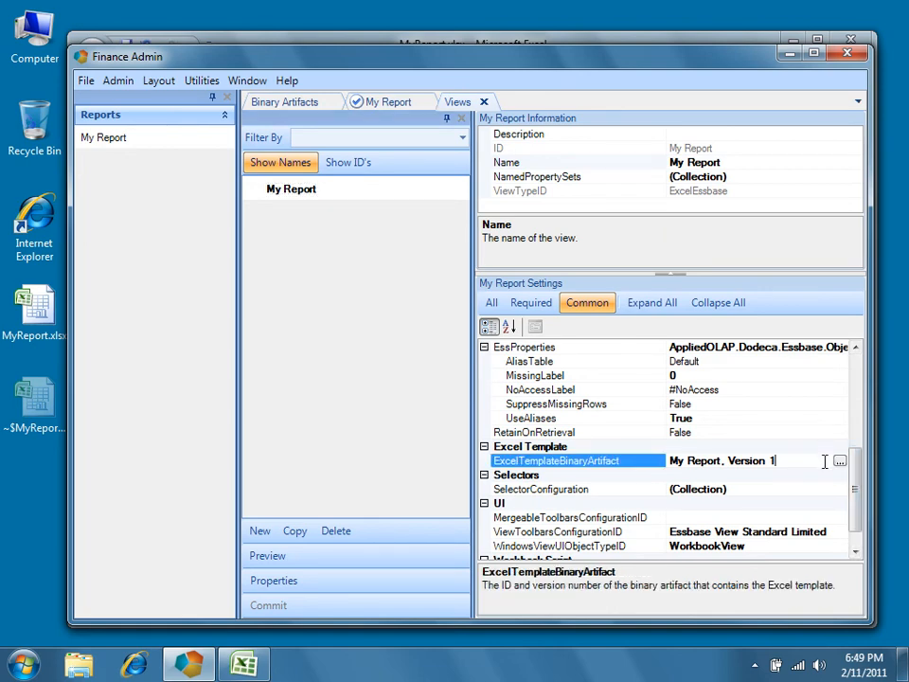
left_click(837, 461)
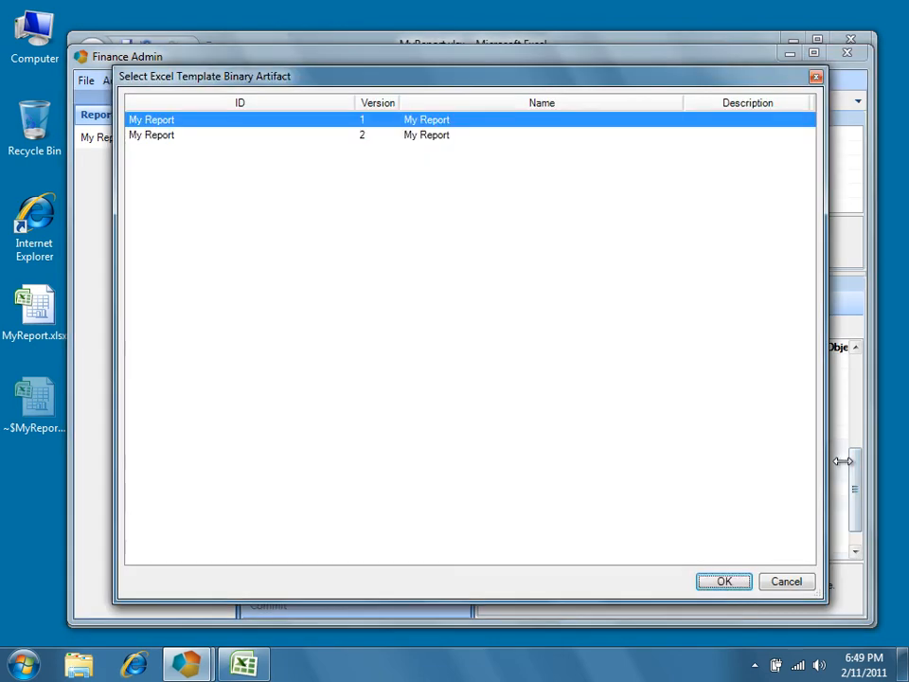
mouse_move(329, 302)
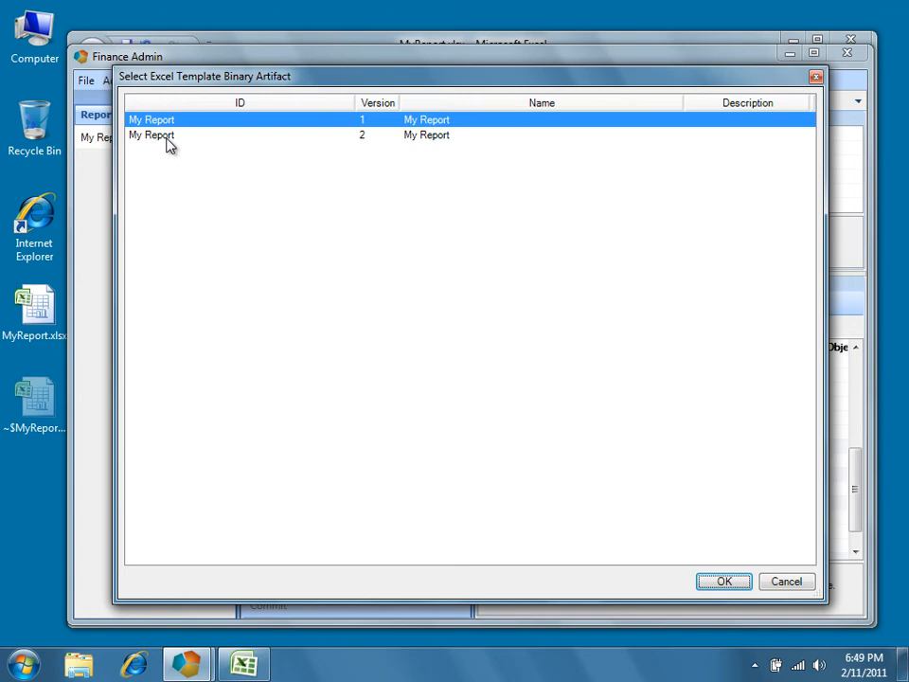
left_click(166, 135)
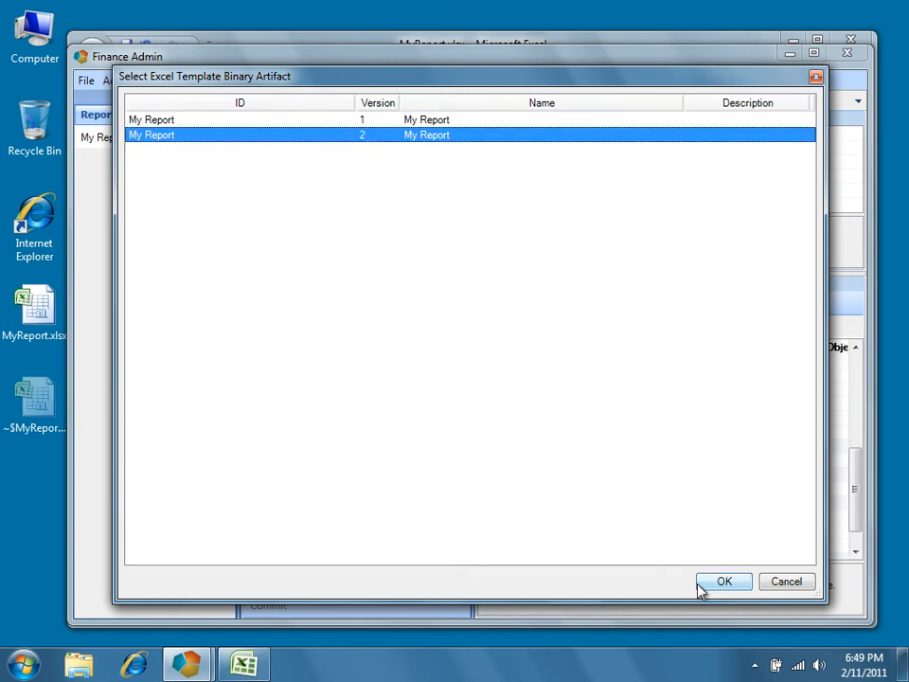
left_click(724, 581)
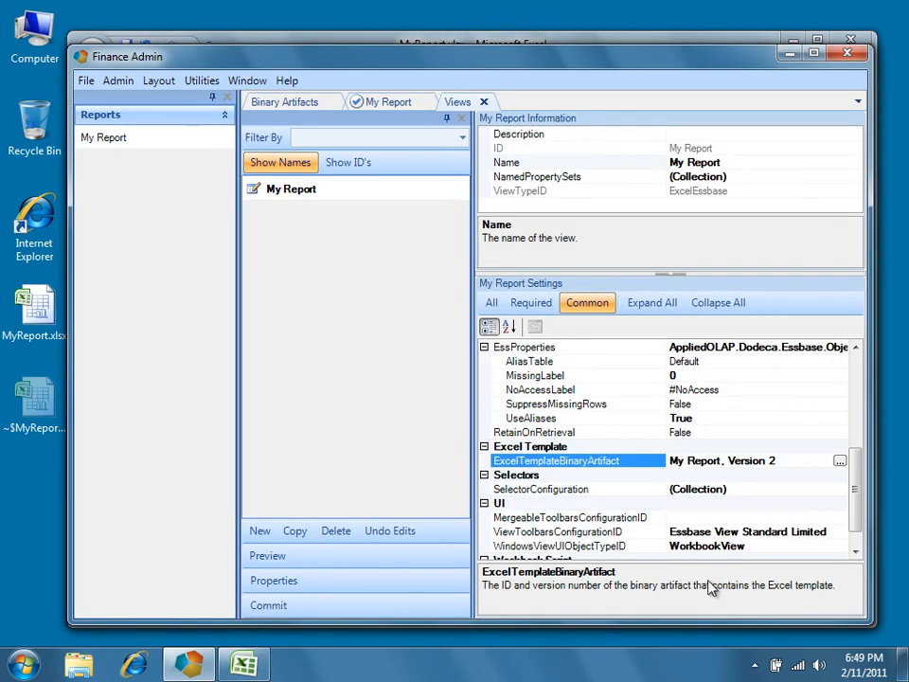
Commit the view change and reopen the My Report view.
left_click(268, 605)
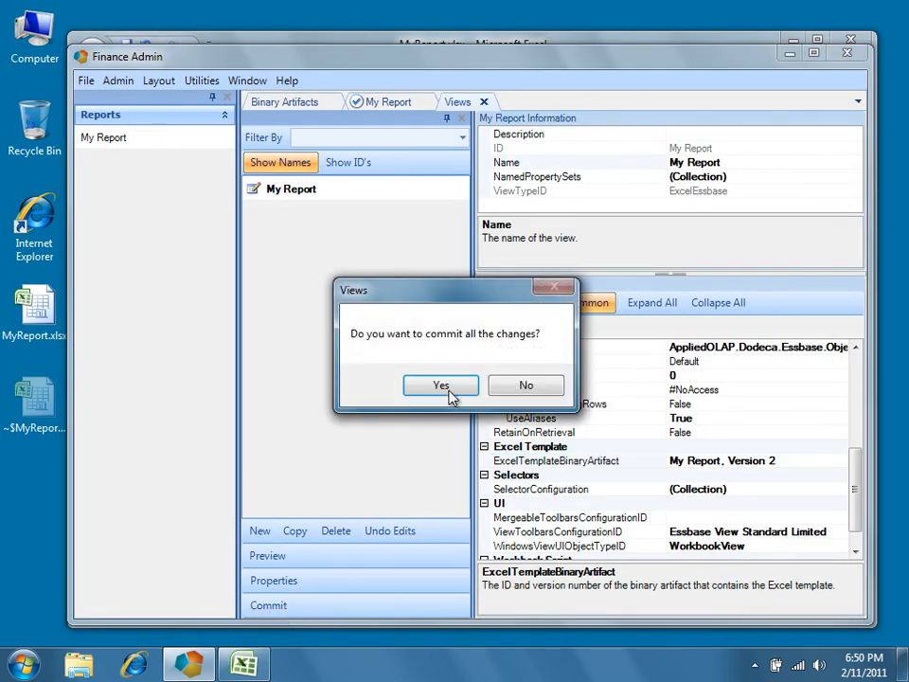
left_click(440, 384)
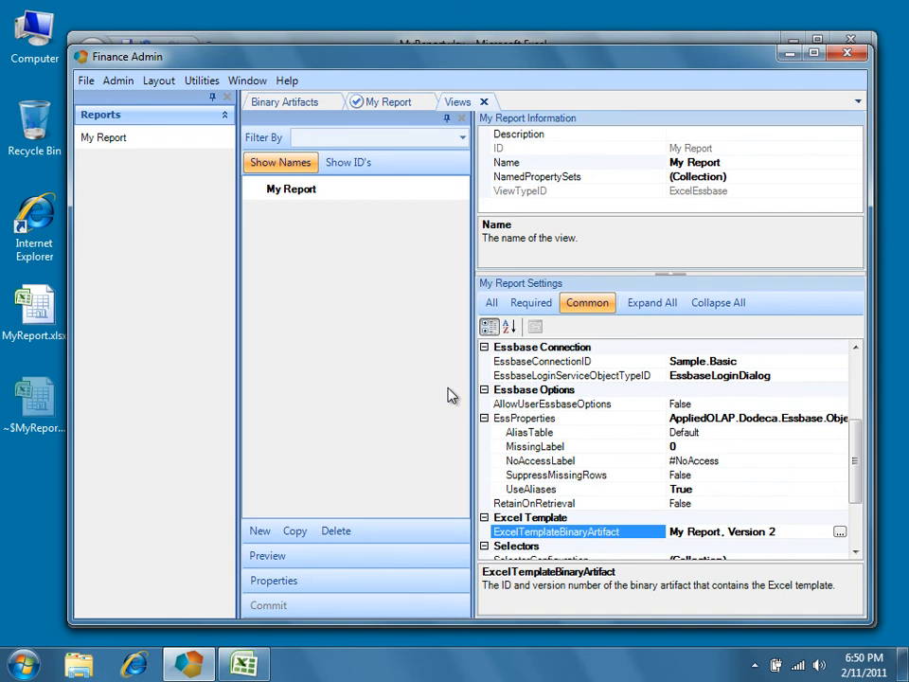
left_click(104, 136)
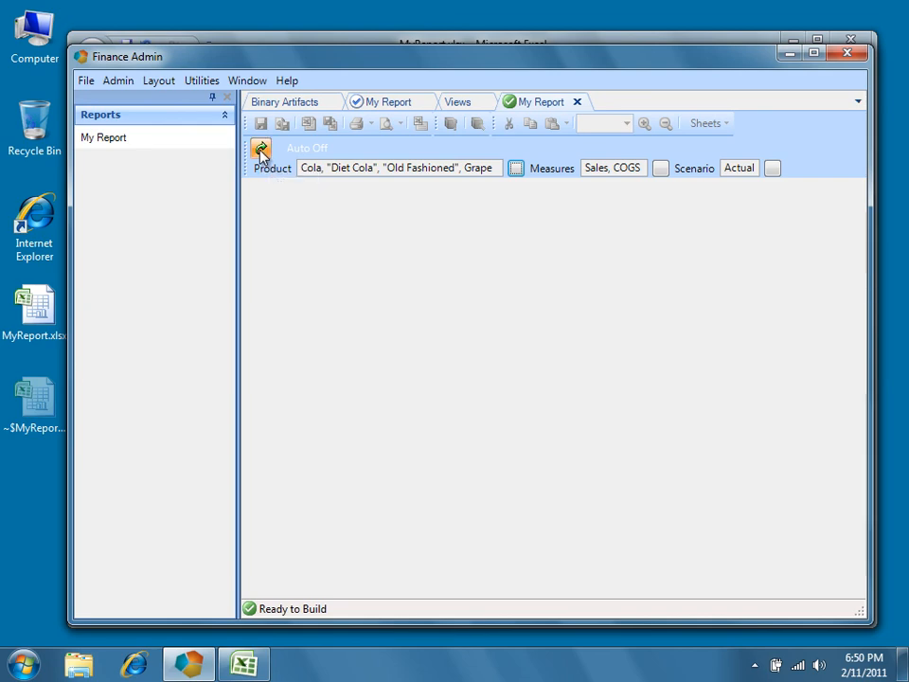
Build My Report with template version 2, then point the view back to Version 1.
left_click(261, 152)
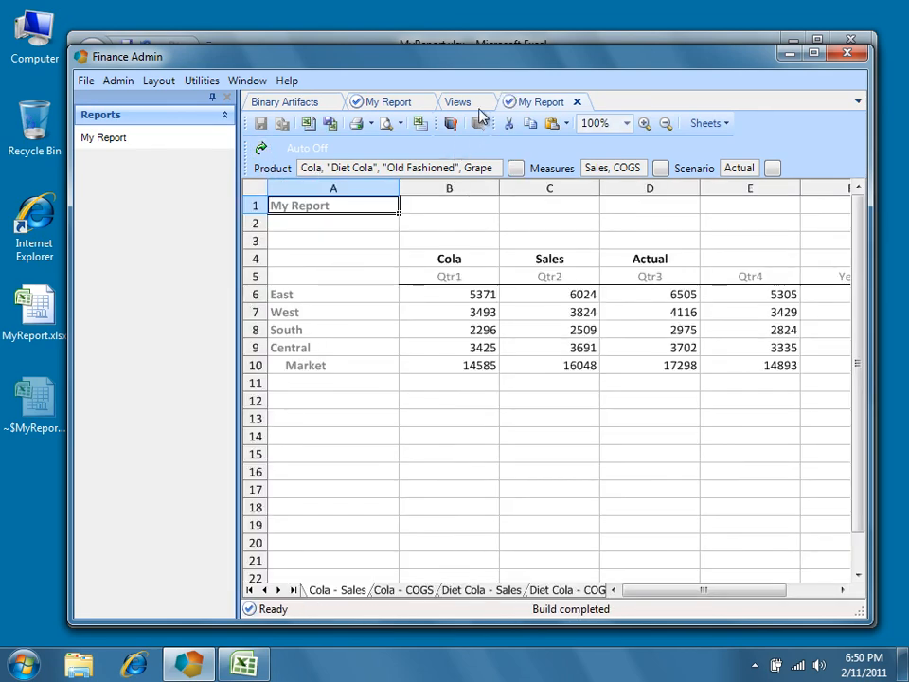
left_click(460, 101)
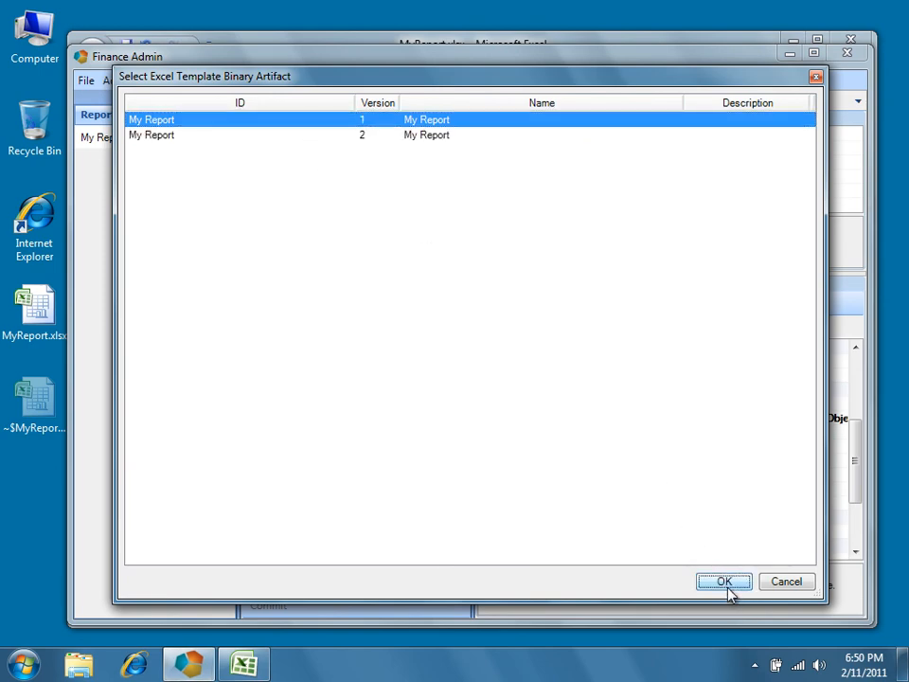
left_click(732, 580)
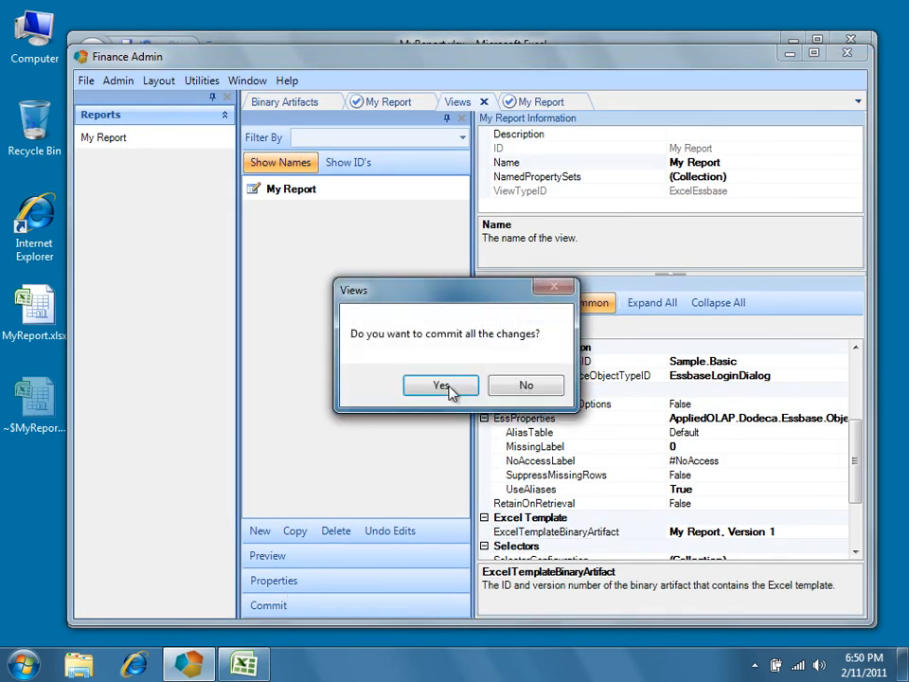
left_click(440, 385)
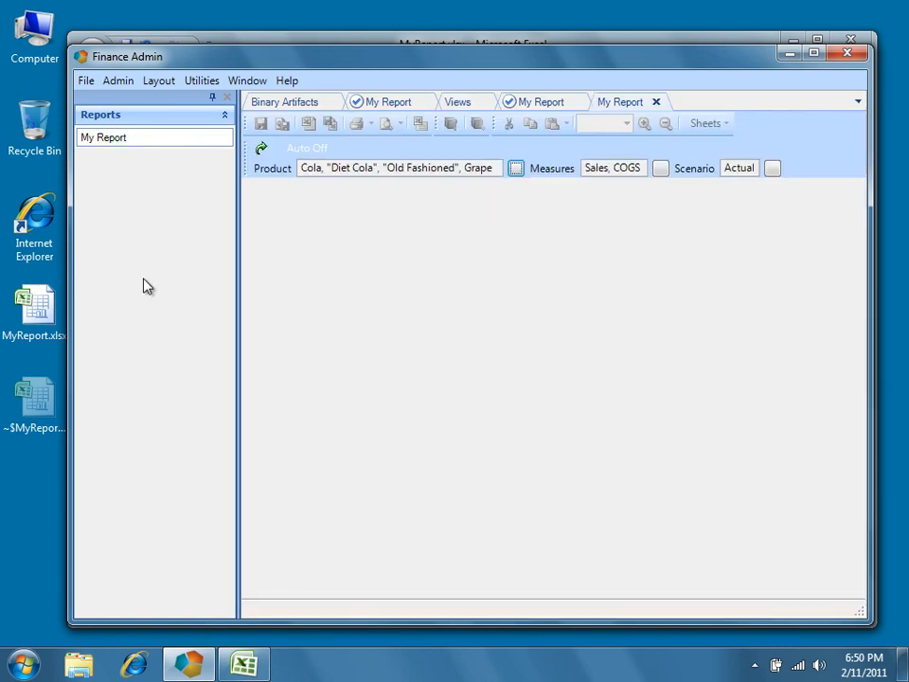